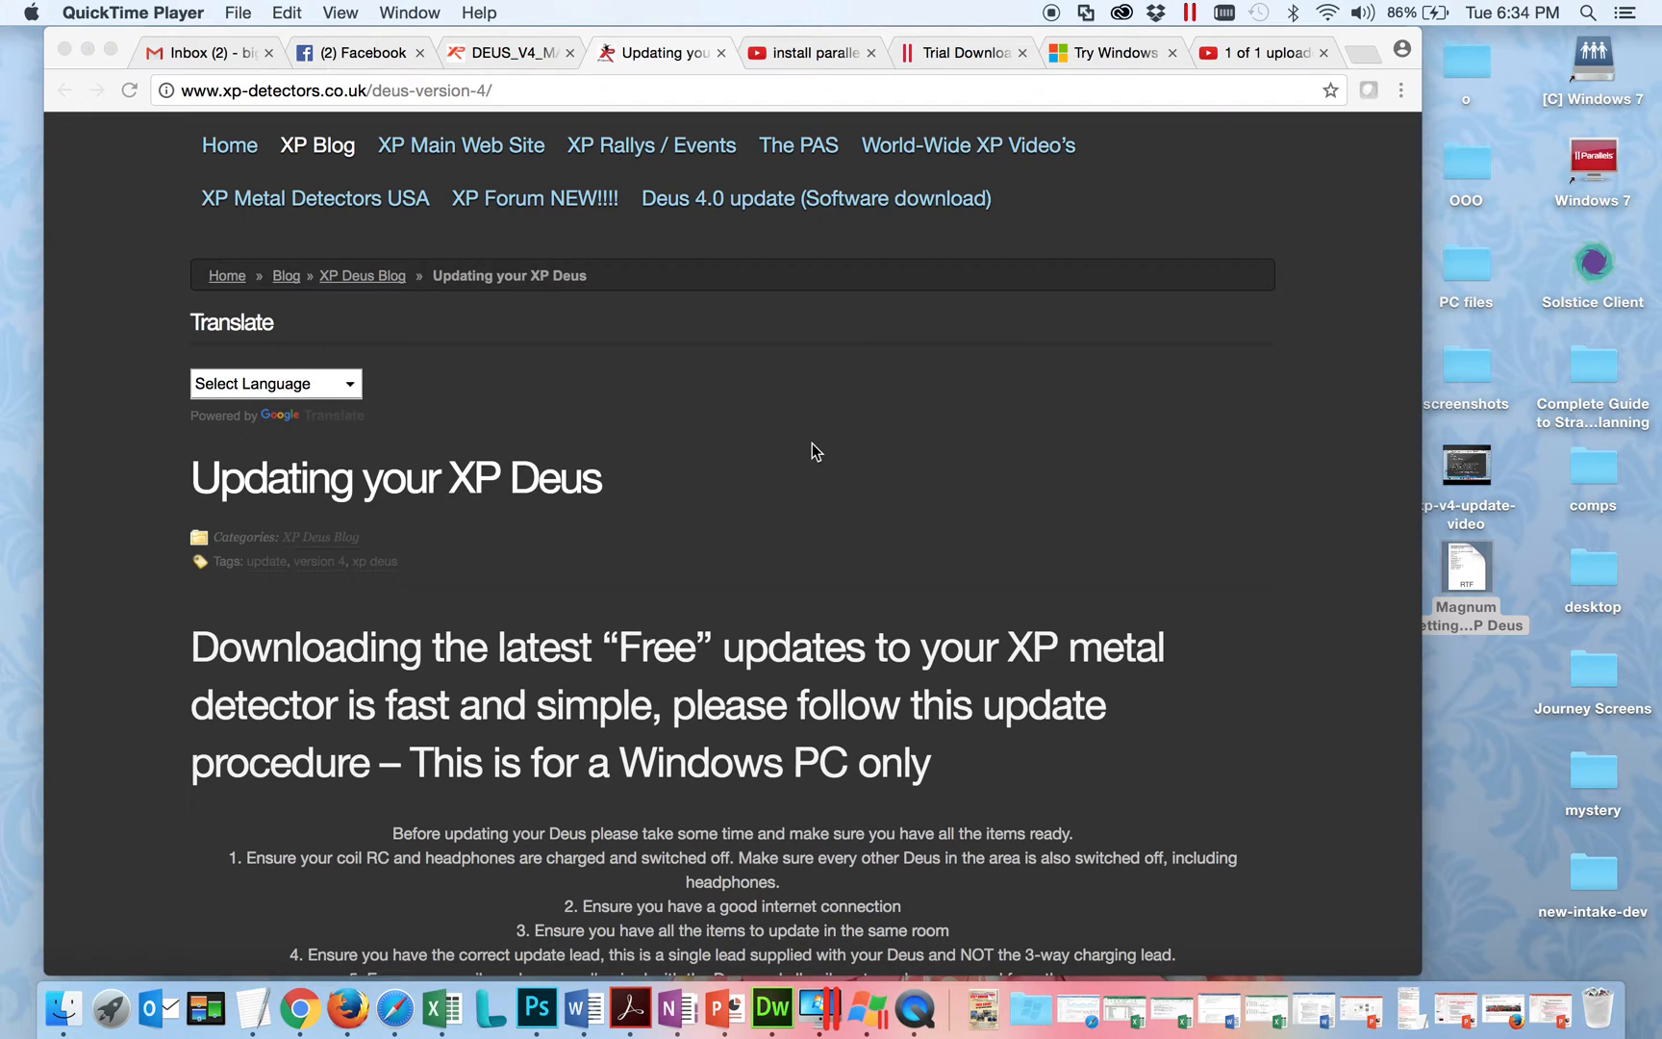
# View the Parallels Desktop trial download tab, then the Windows 10 Enterprise evaluation tab.
pyautogui.click(959, 53)
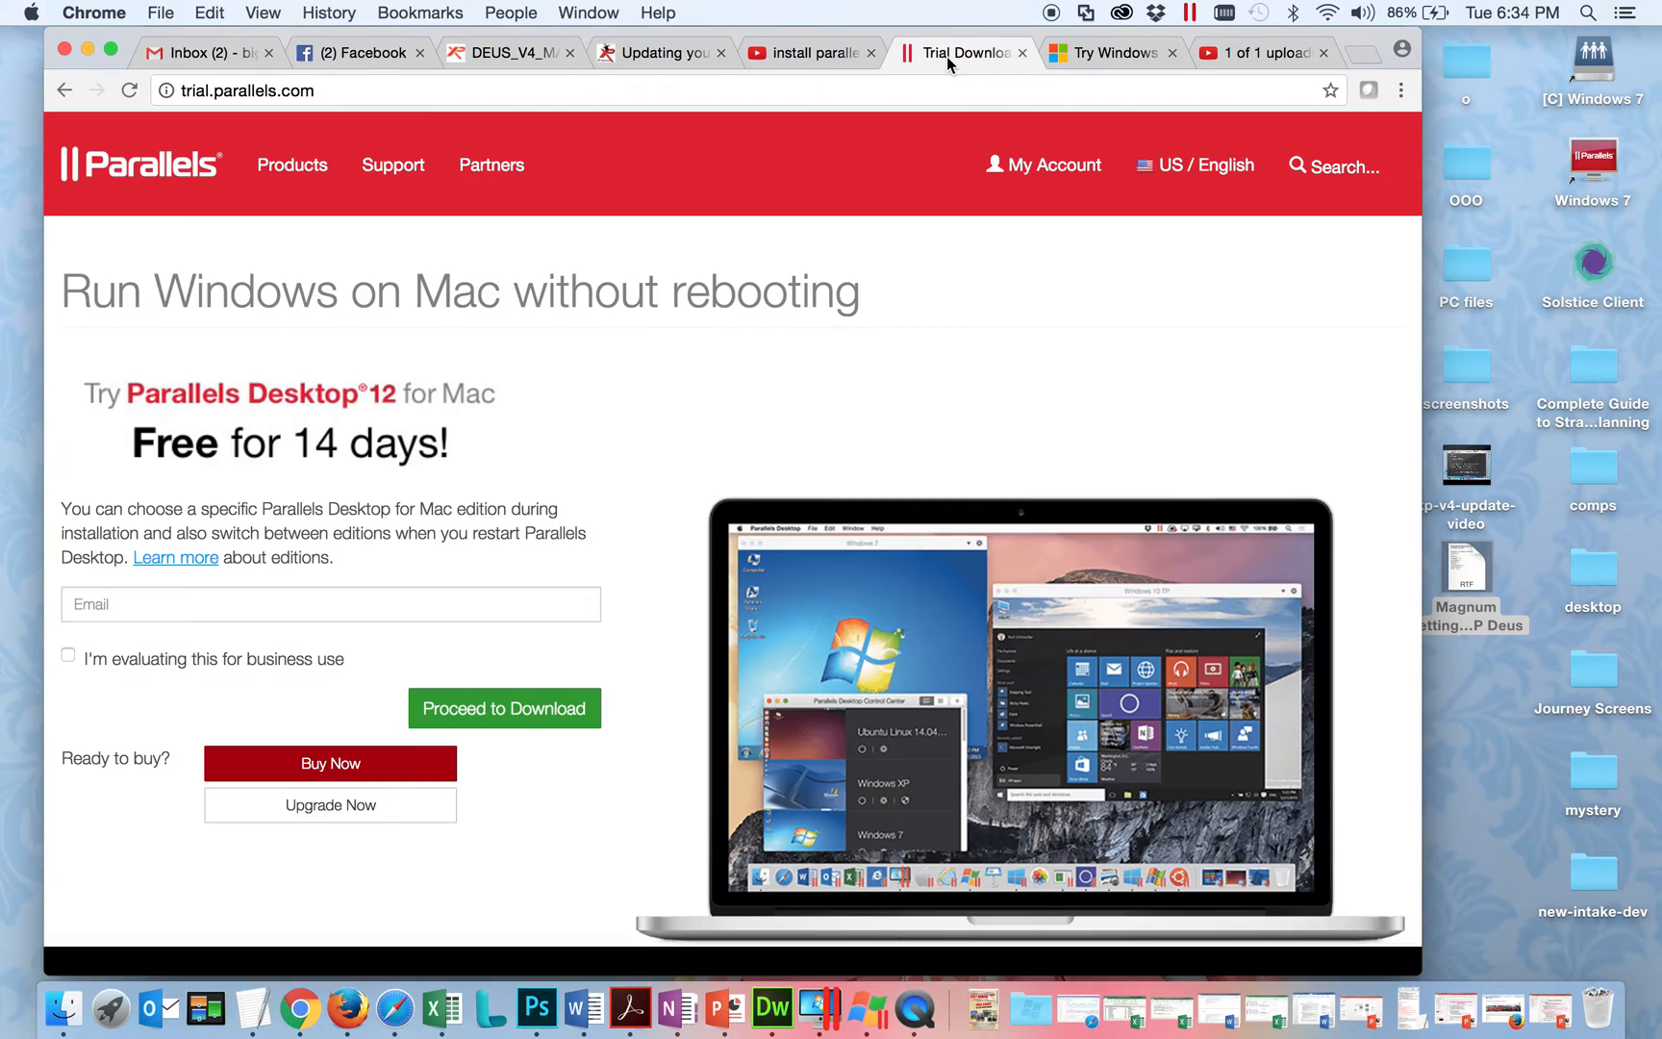
pyautogui.moveTo(959, 53)
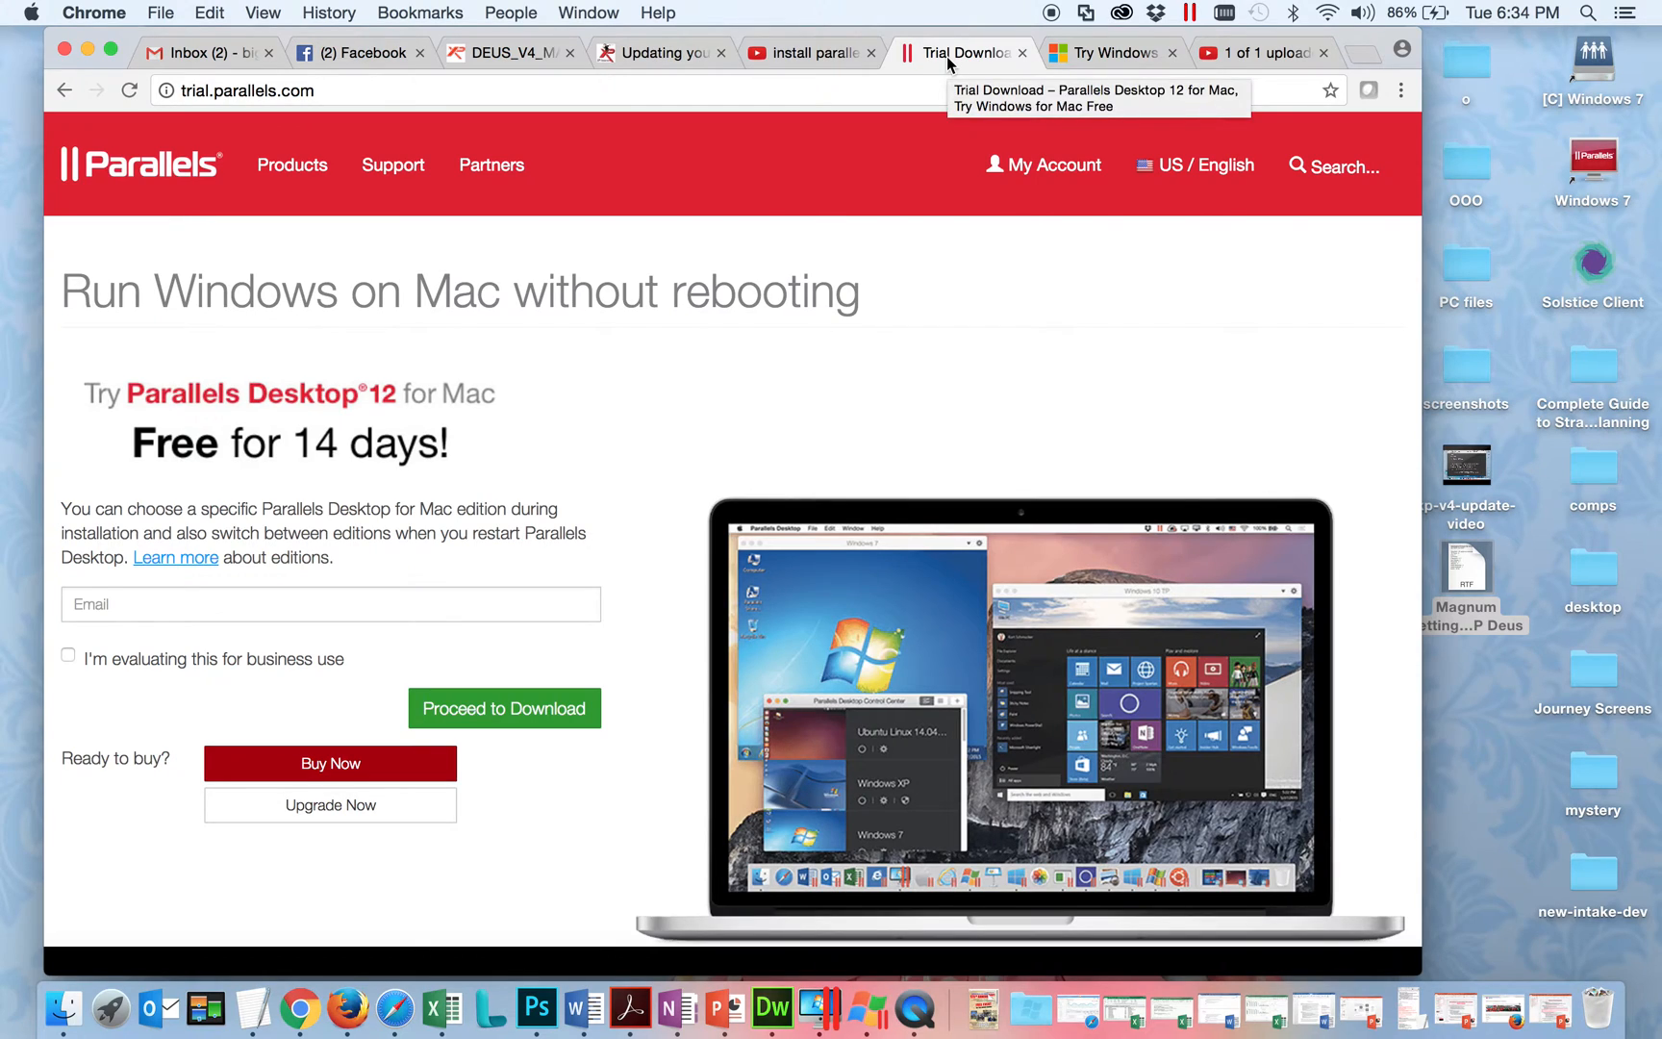
pyautogui.moveTo(629, 424)
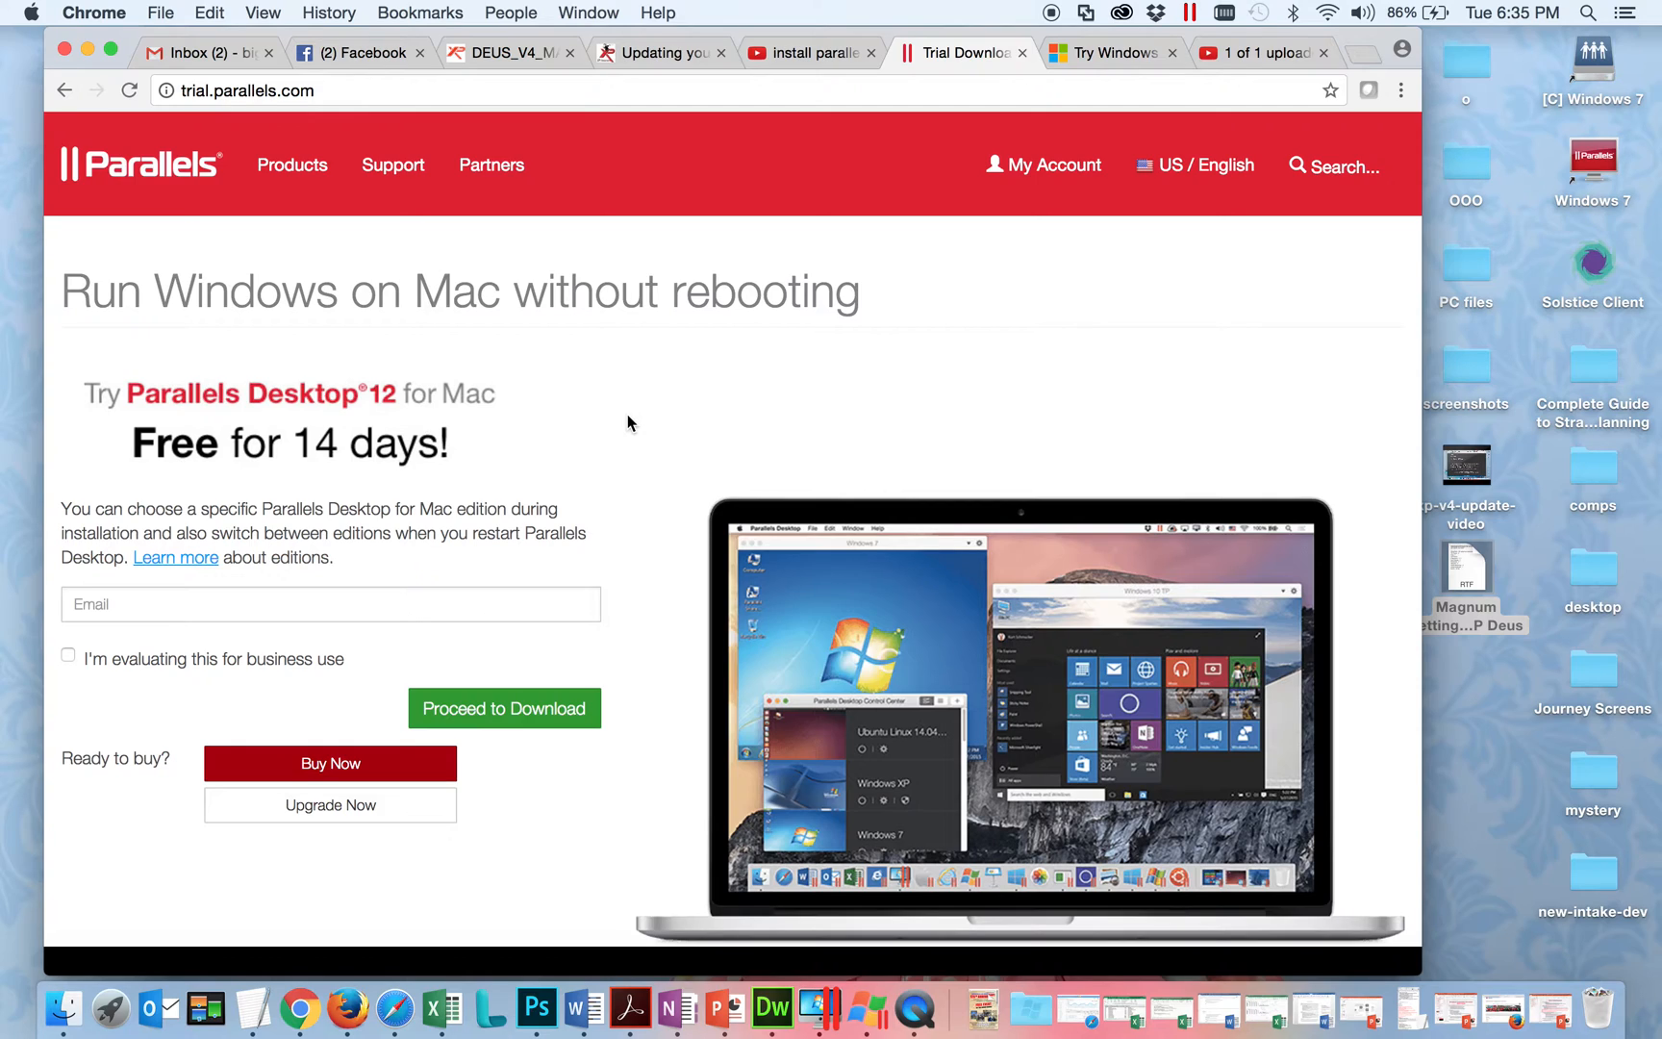
pyautogui.moveTo(1137, 308)
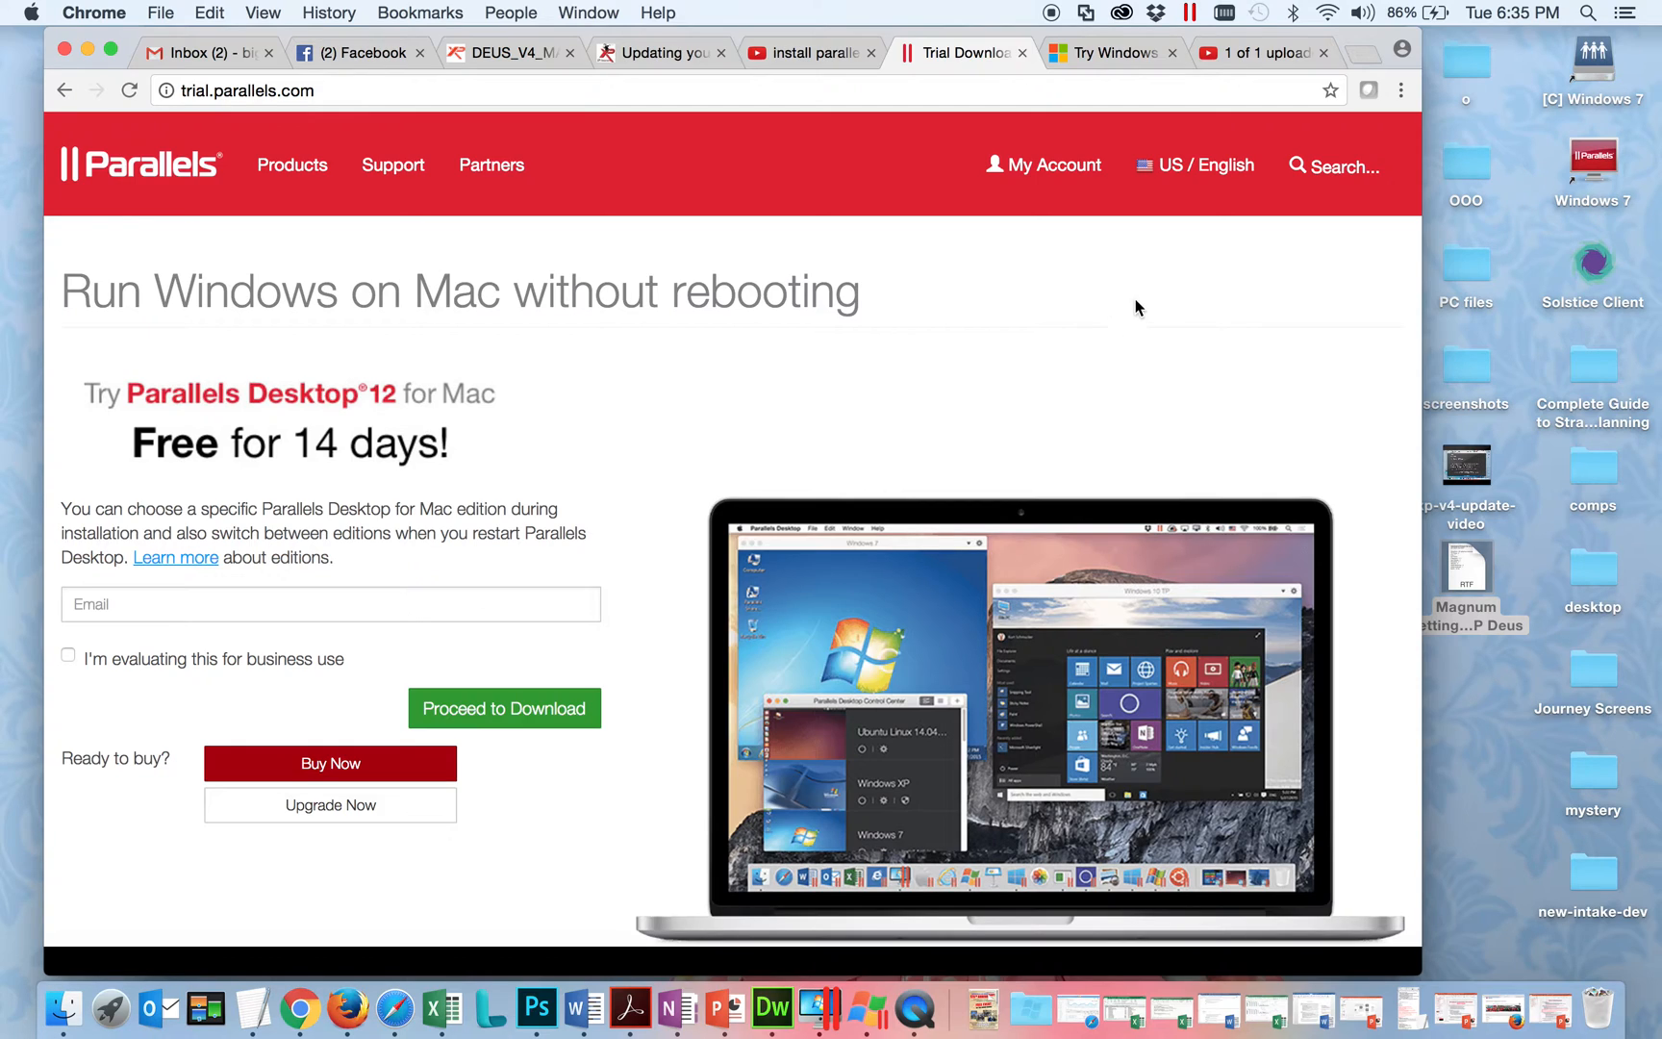
pyautogui.click(1109, 53)
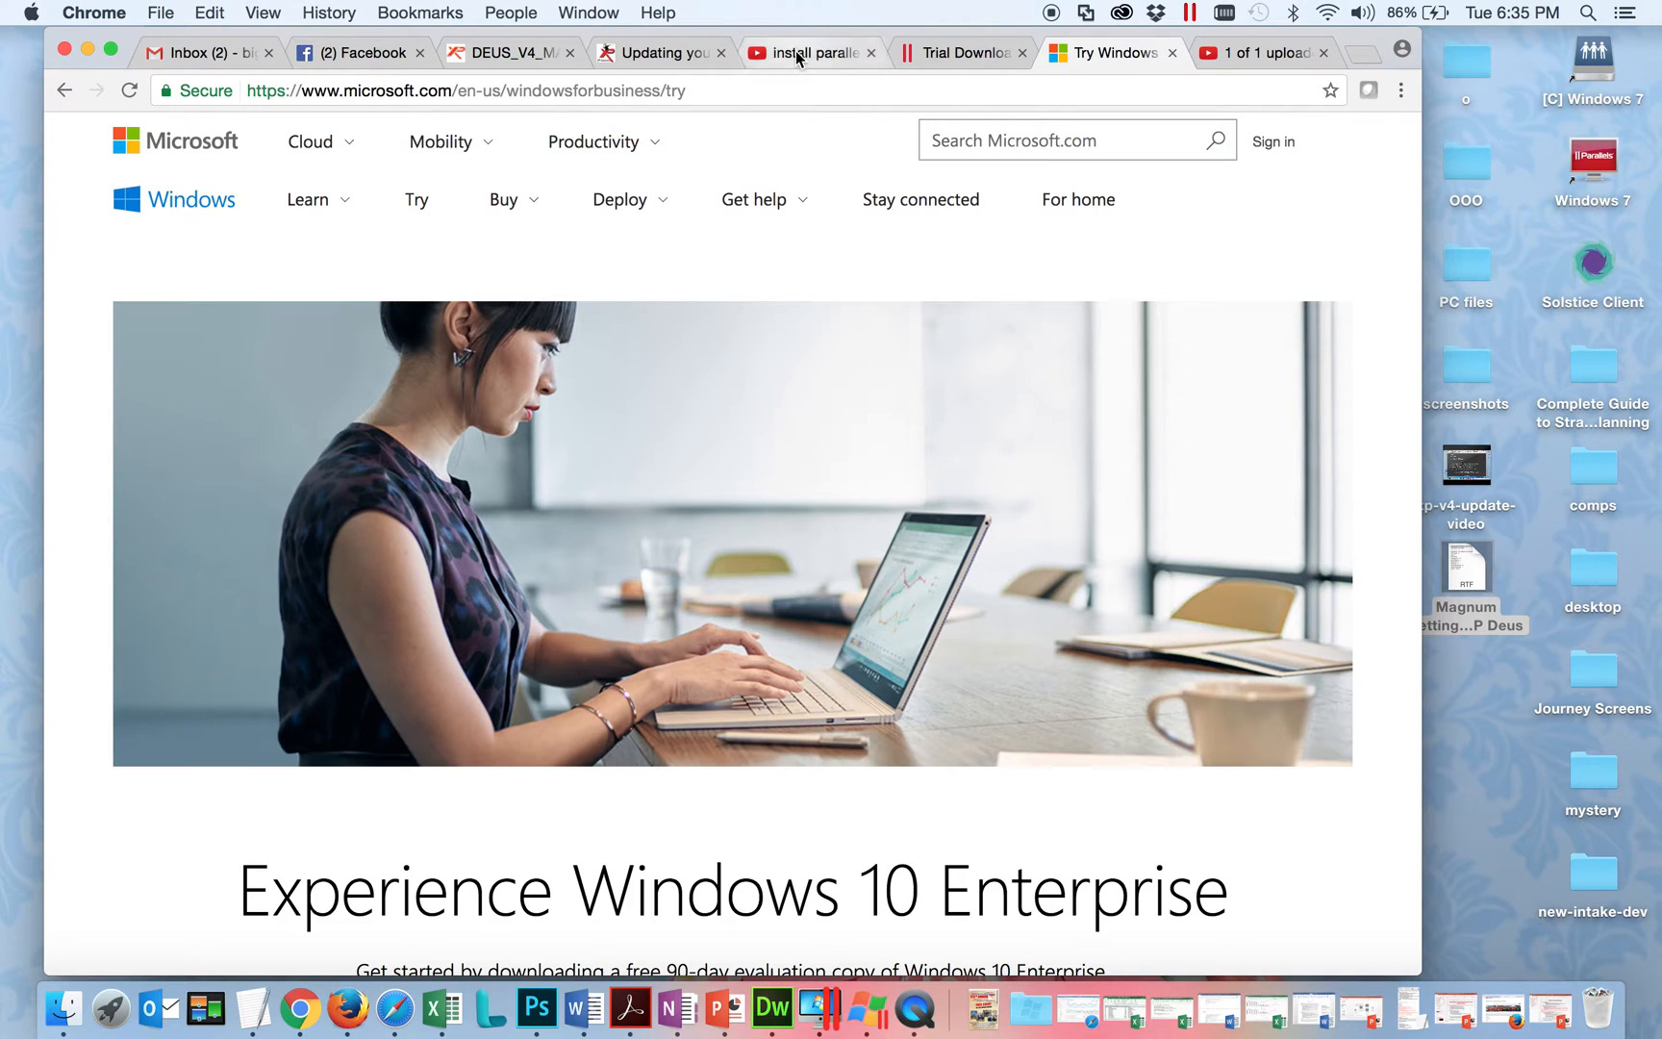
# Browse the 'install parallels on mac' YouTube results, then return to the XP Deus guide.
pyautogui.click(809, 52)
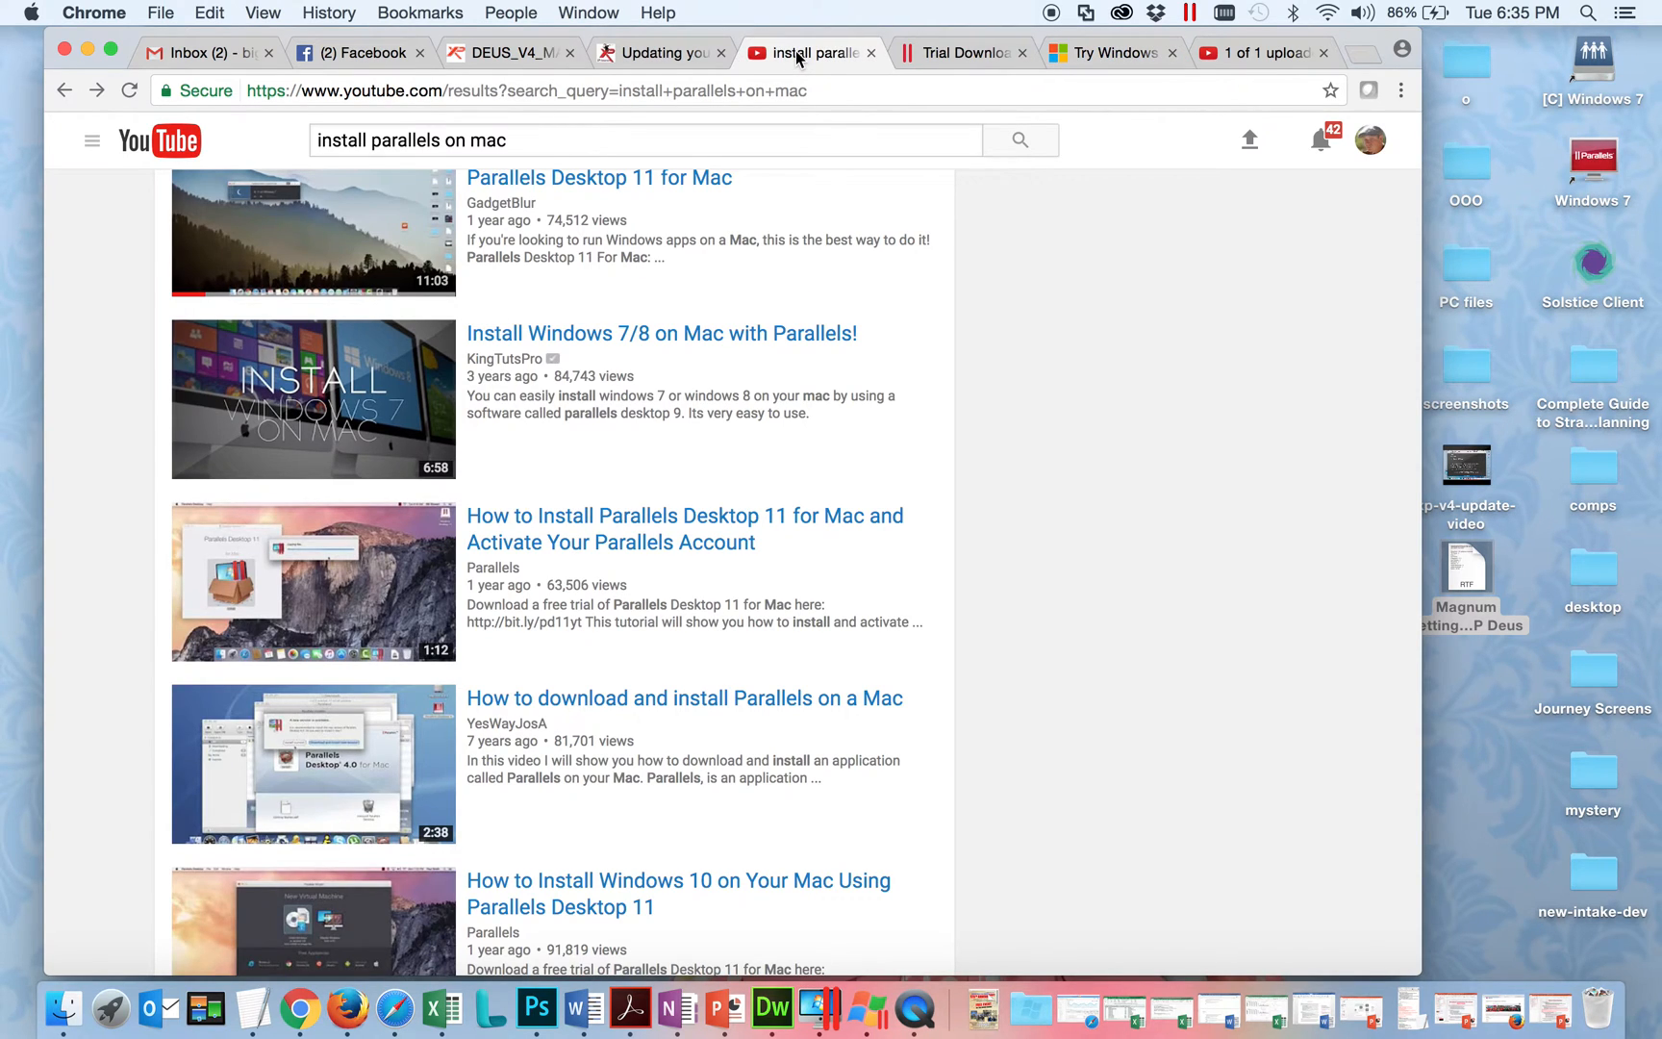
pyautogui.scroll(-3)
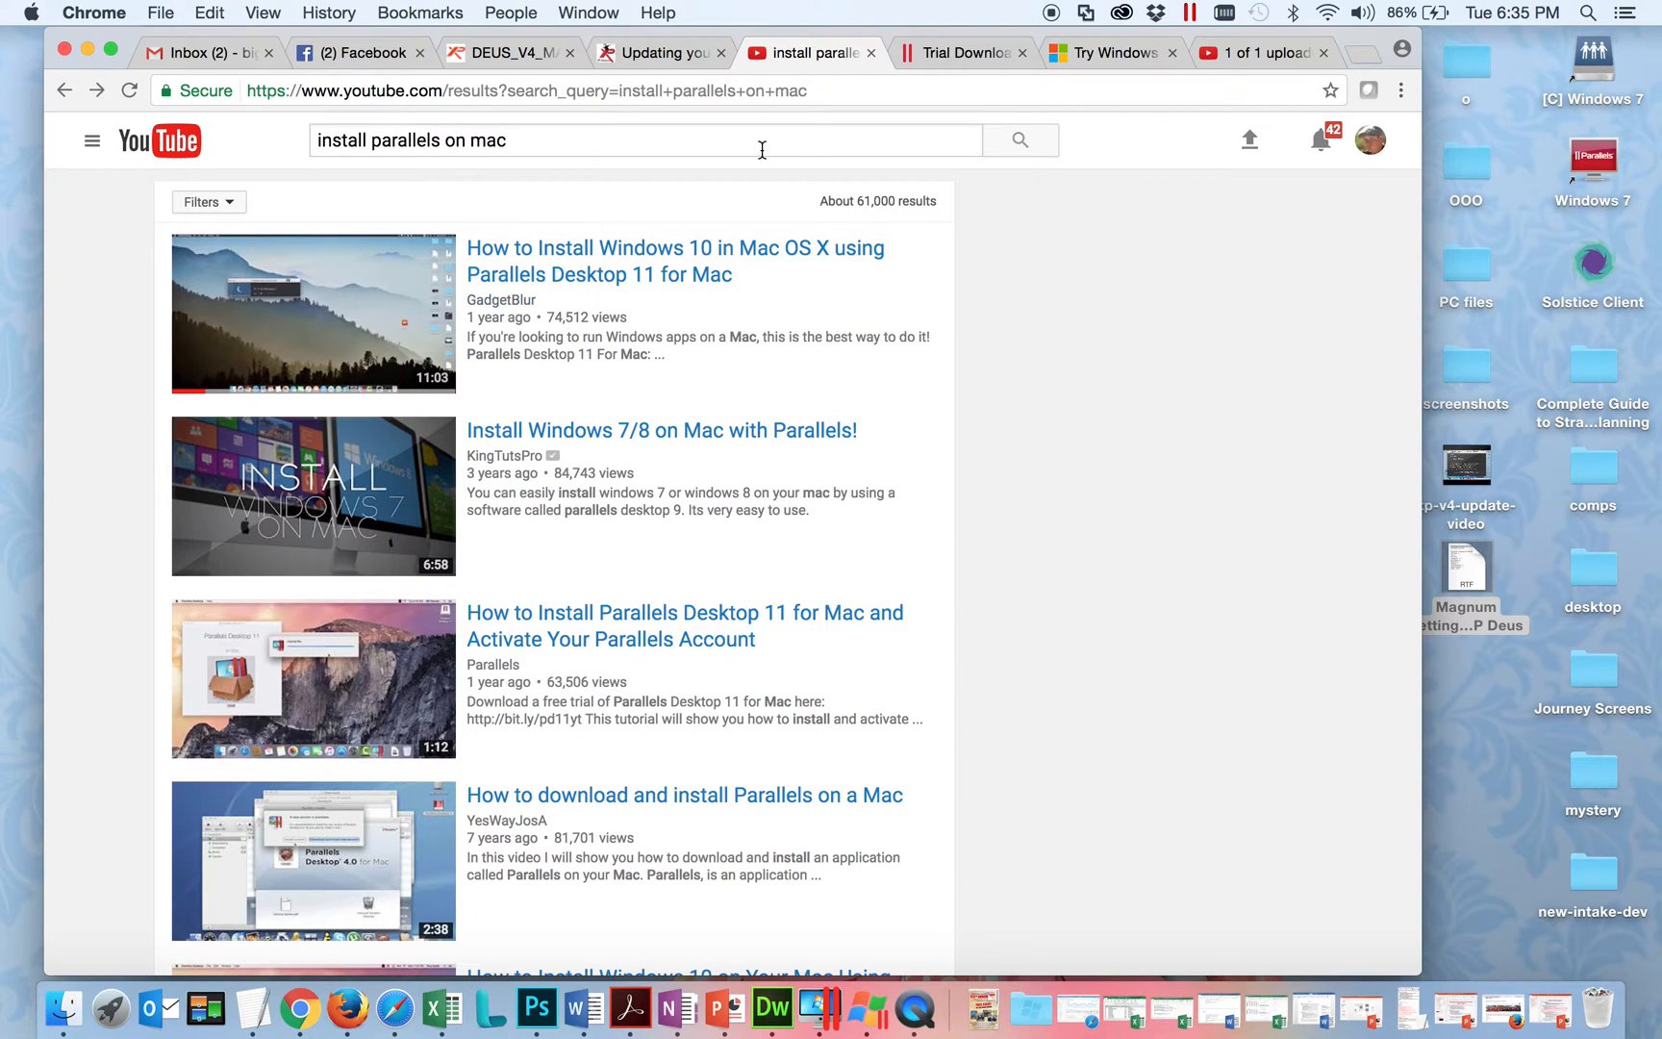
pyautogui.click(657, 53)
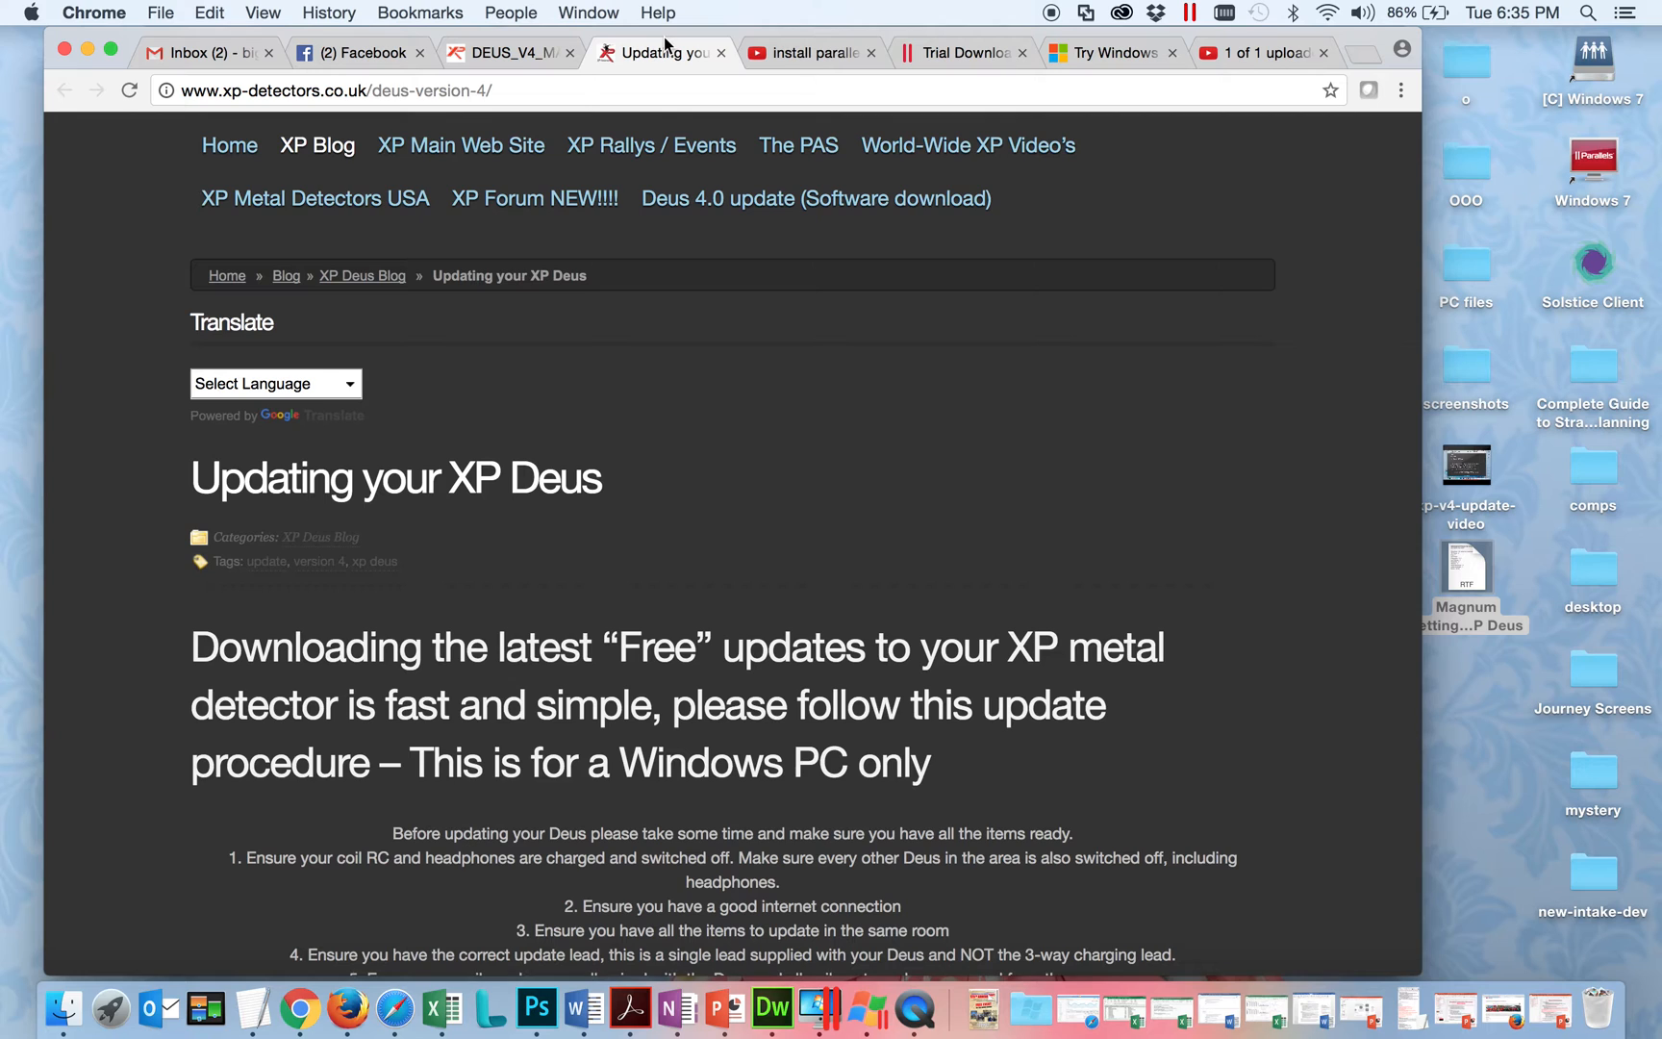
# Scroll the XP Deus guide down to the Deus version 4 download link.
pyautogui.scroll(-3)
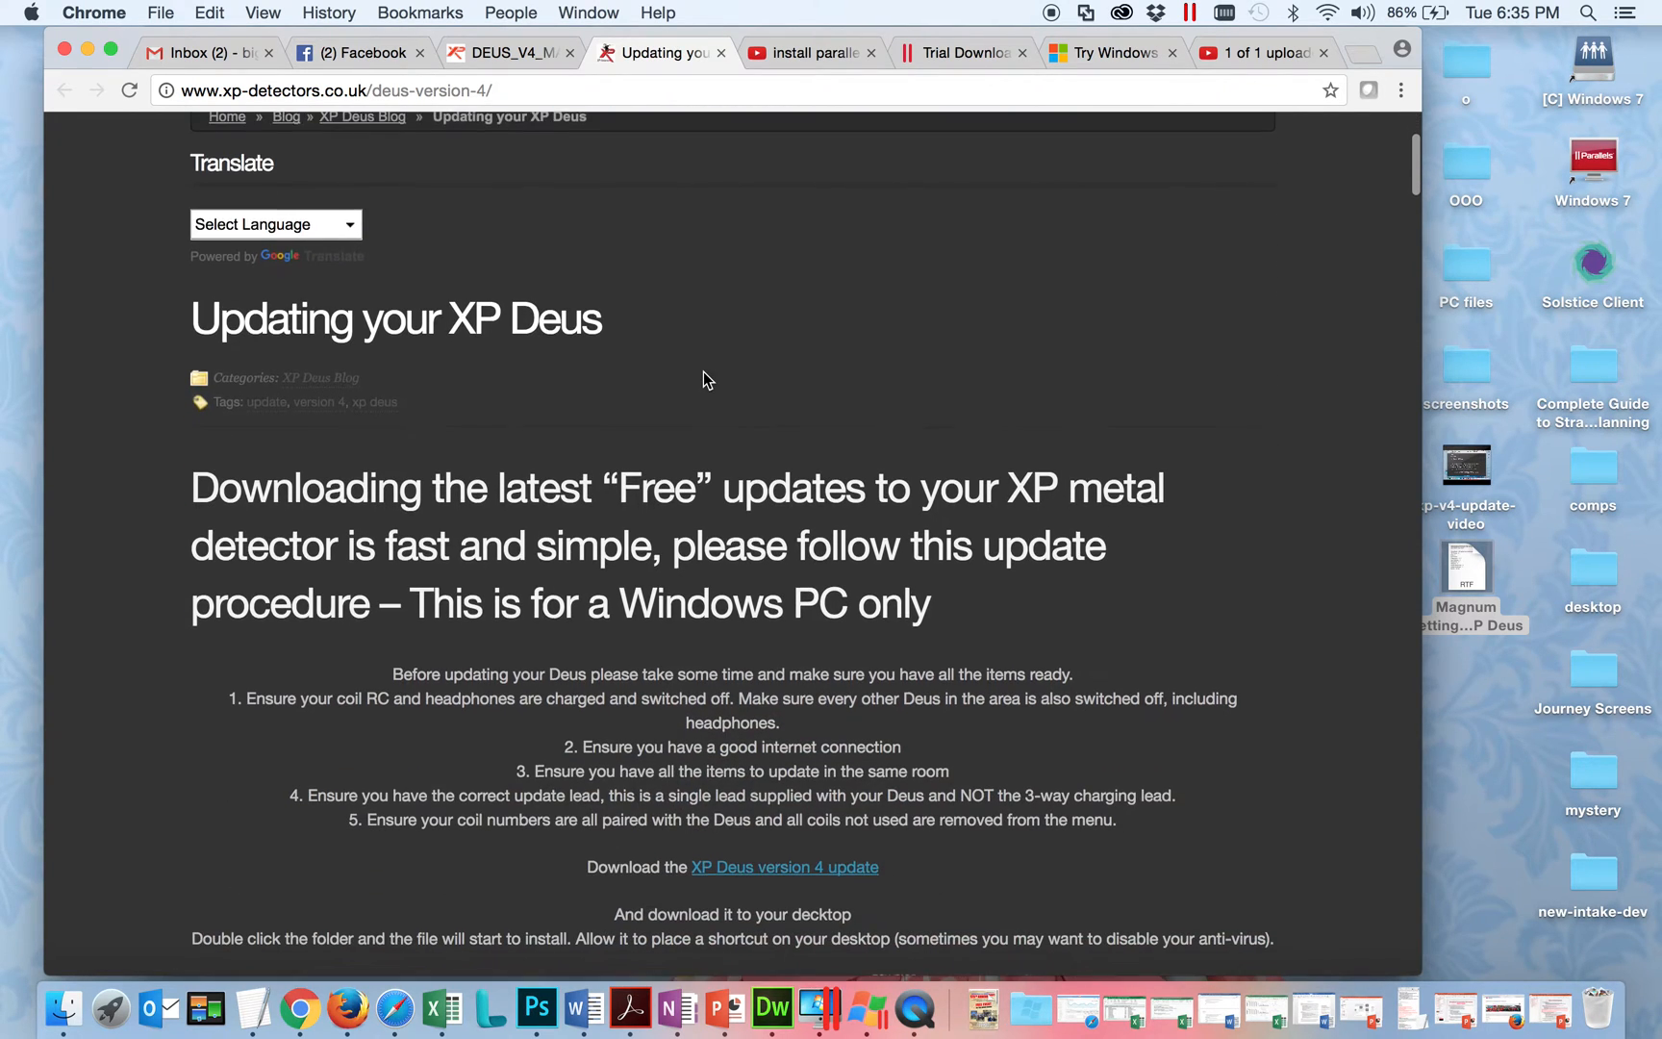
pyautogui.scroll(-3)
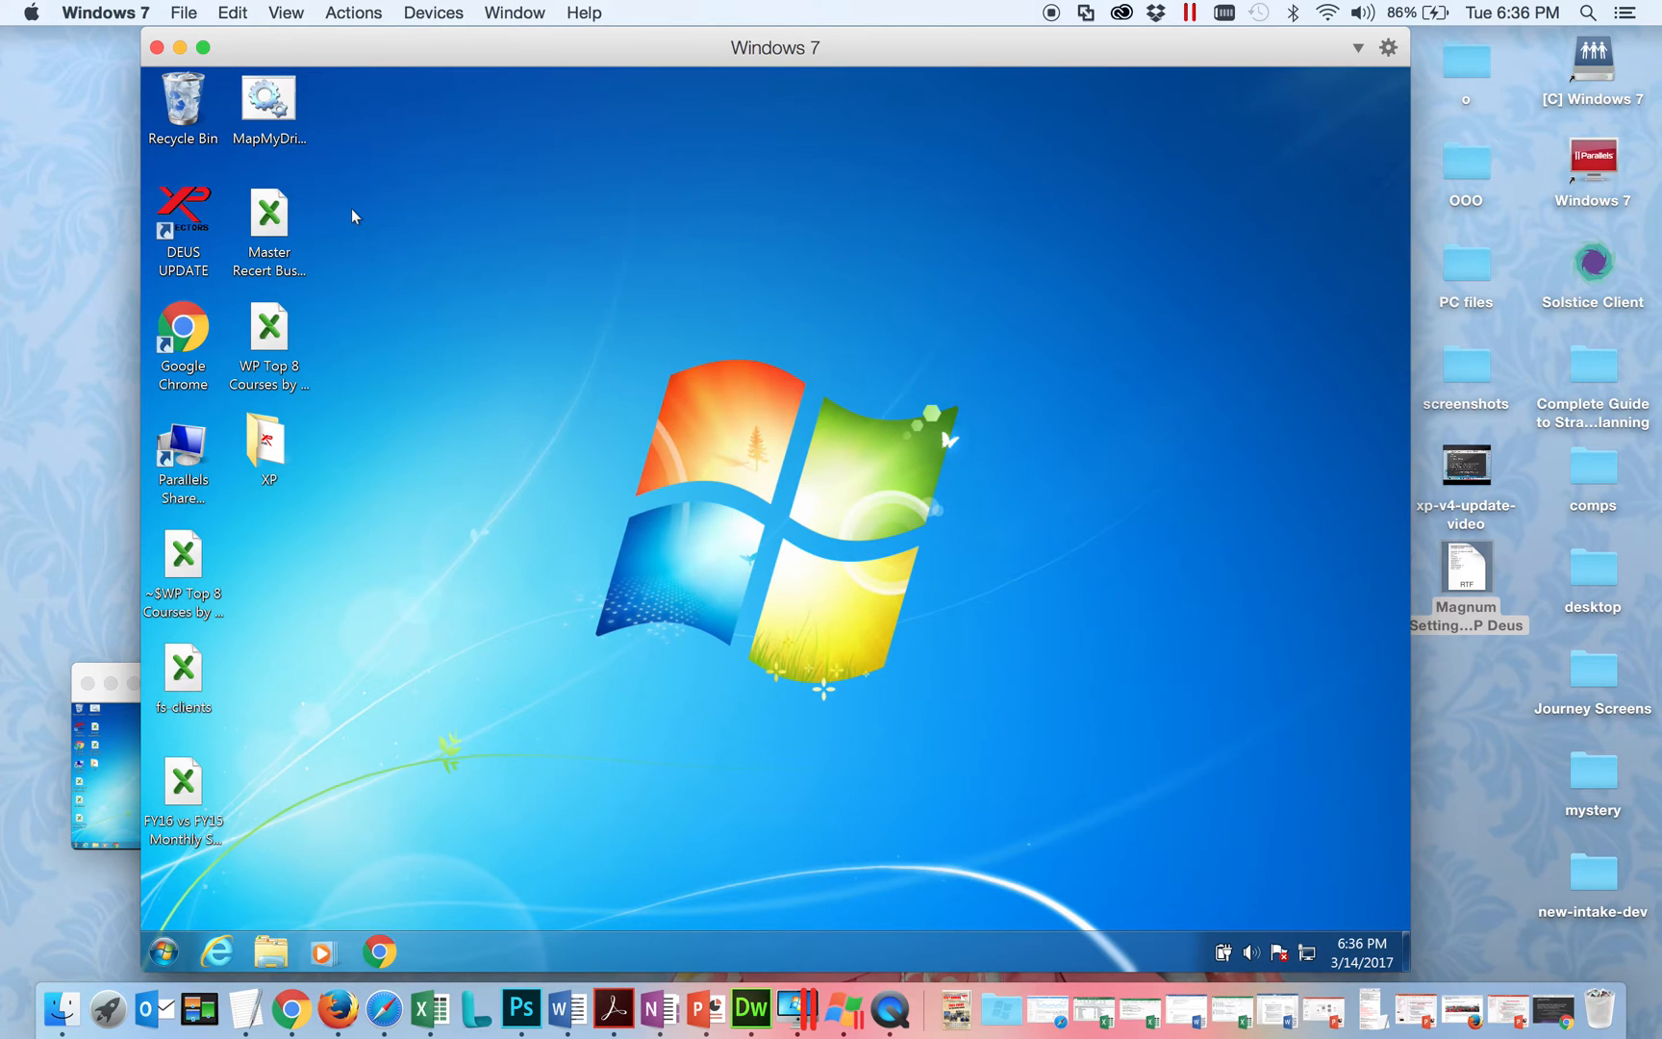
pyautogui.click(1465, 266)
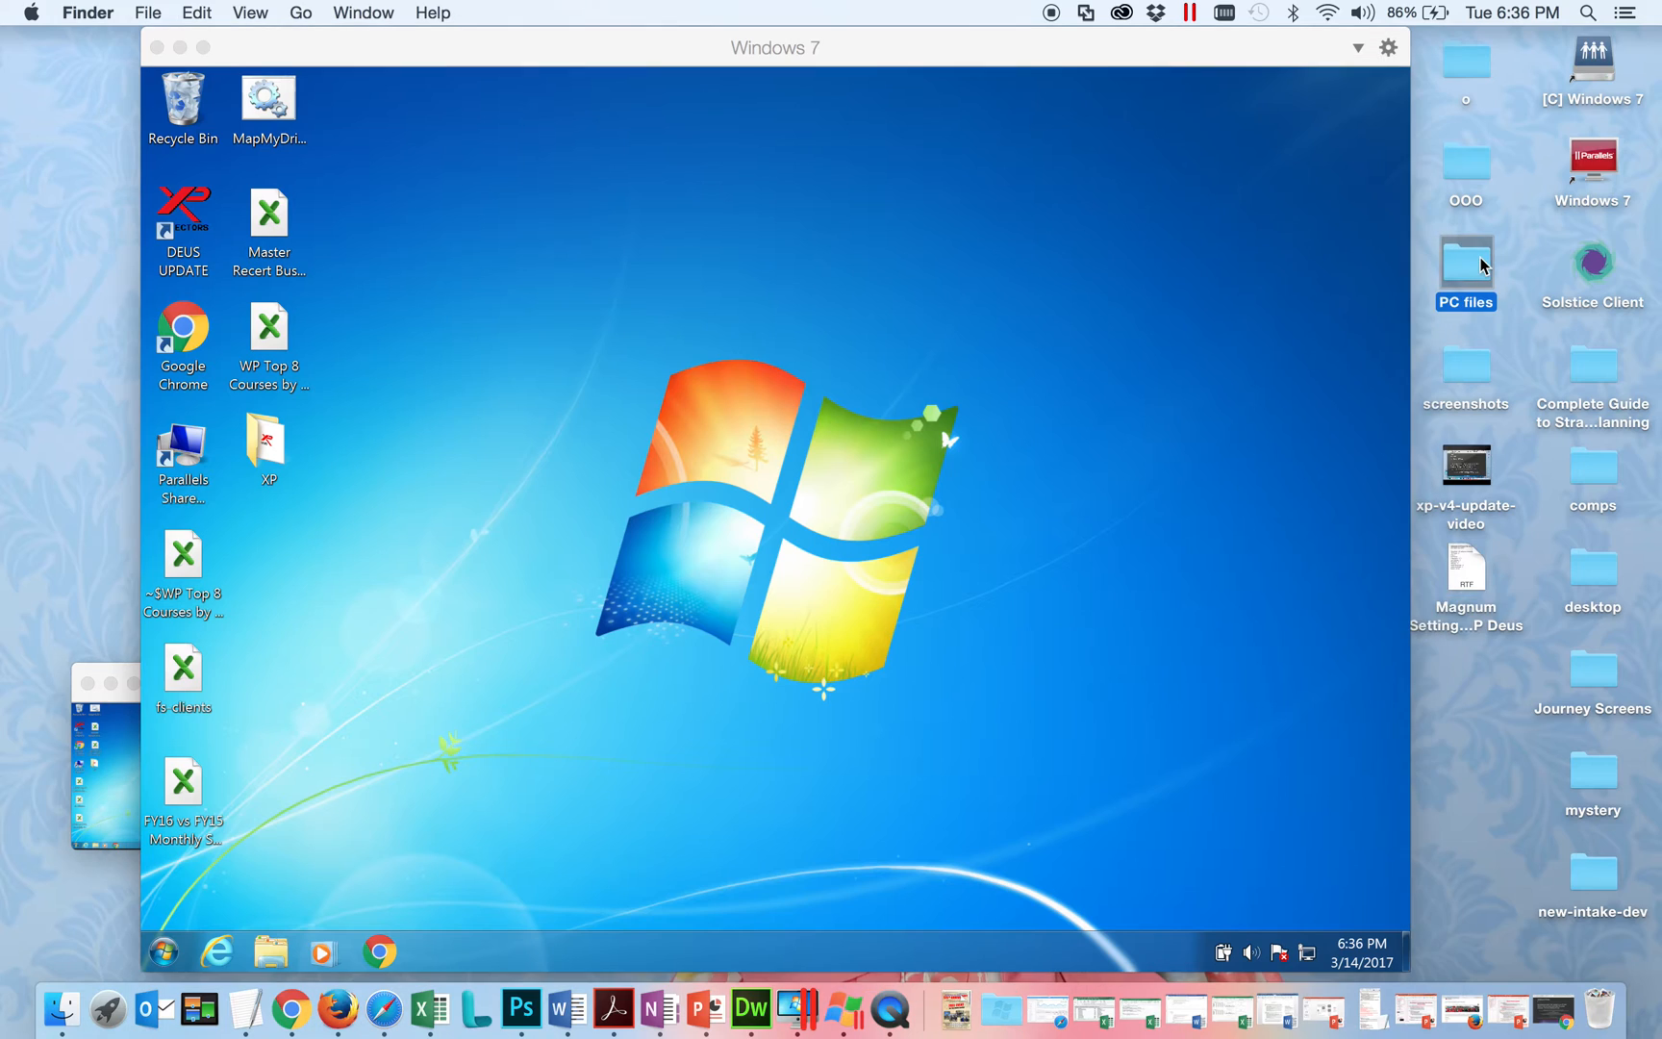
pyautogui.doubleClick(1465, 265)
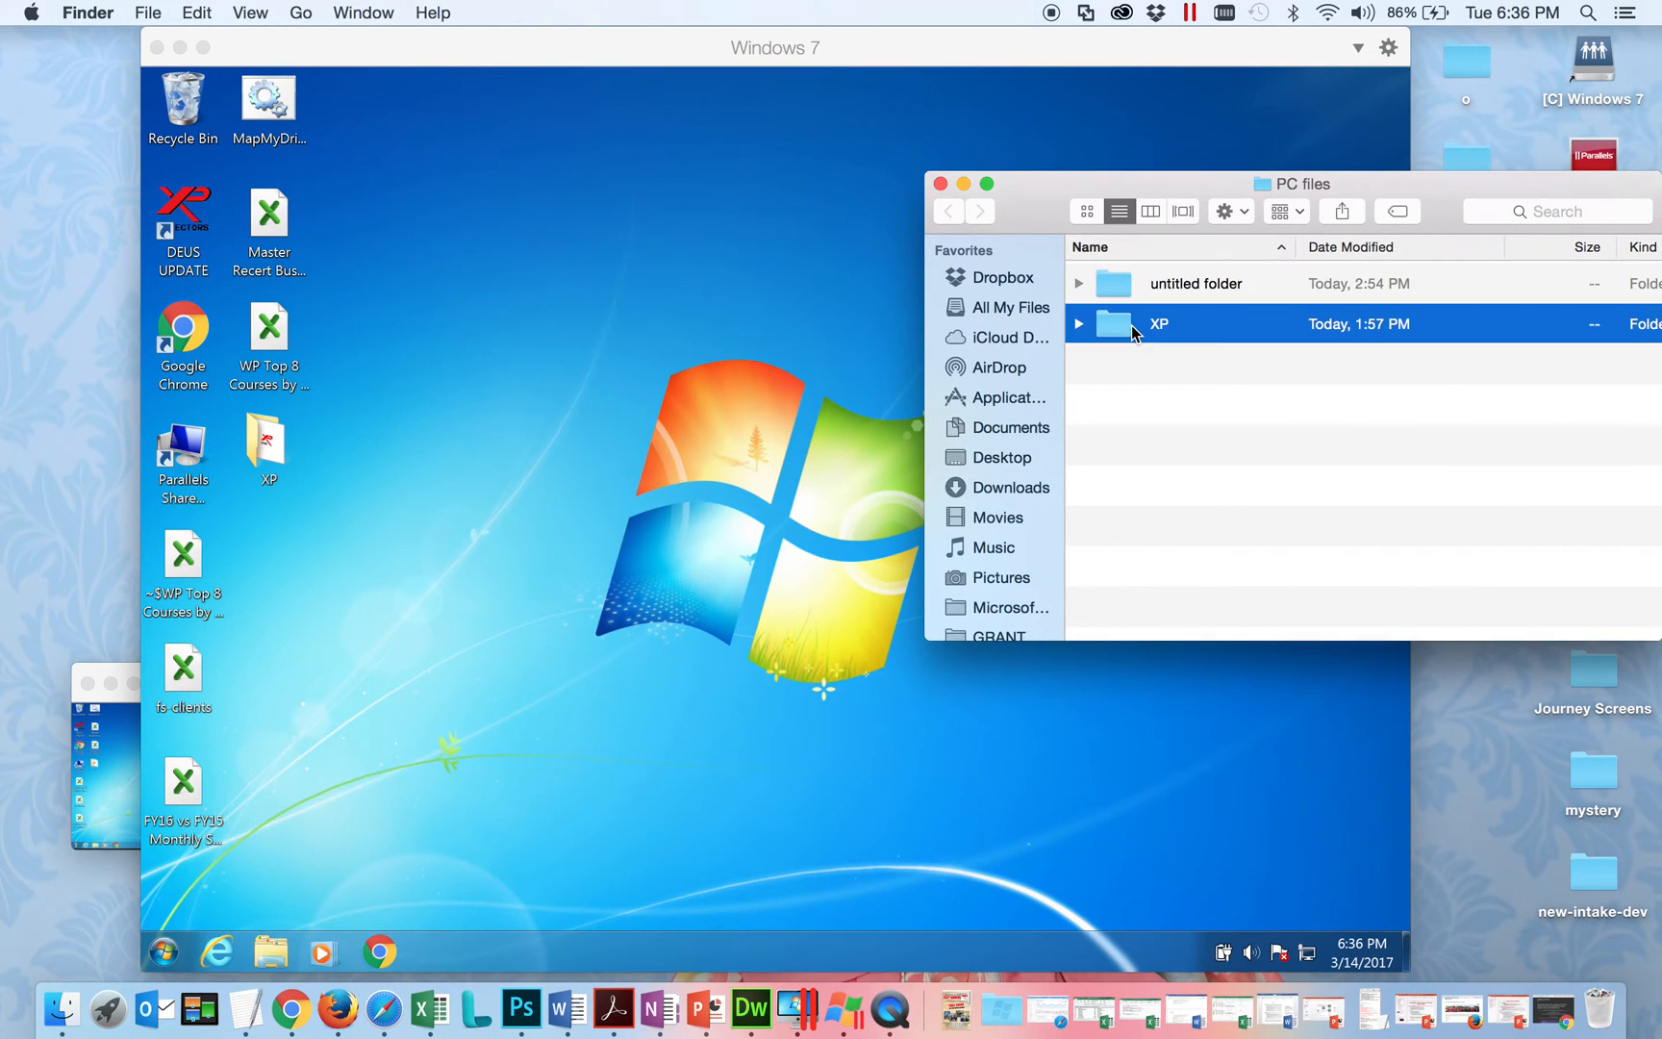
pyautogui.moveTo(1122, 317)
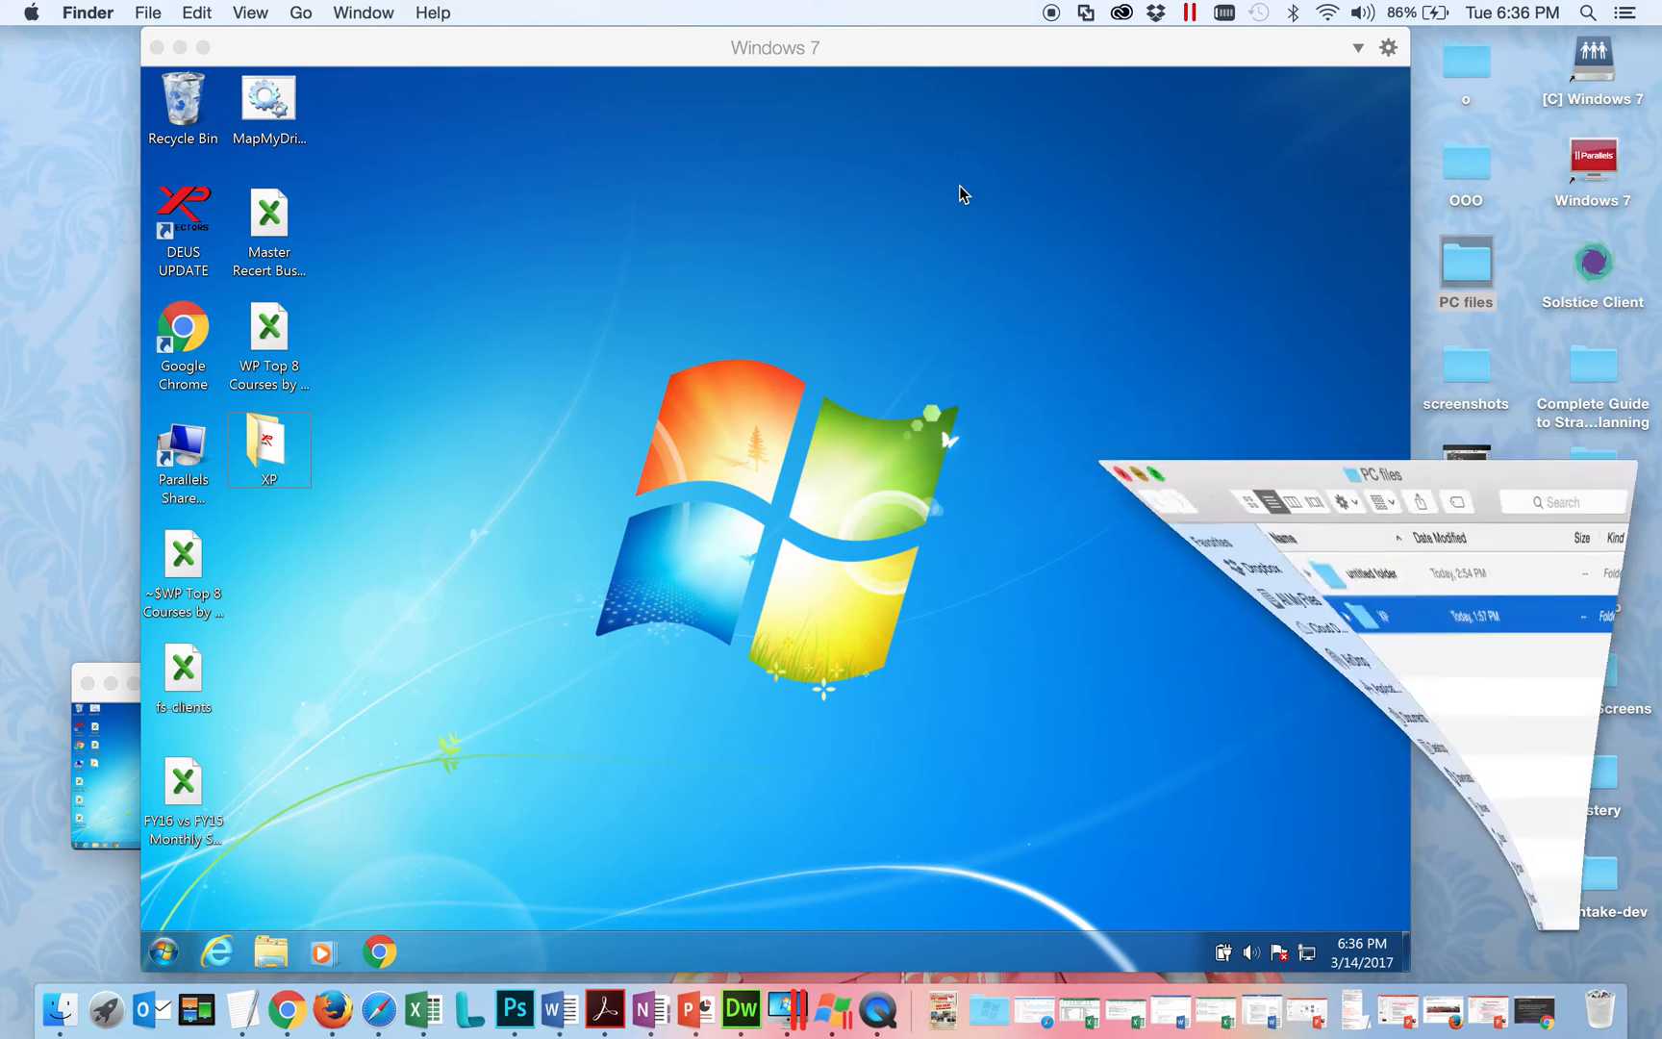
pyautogui.doubleClick(270, 449)
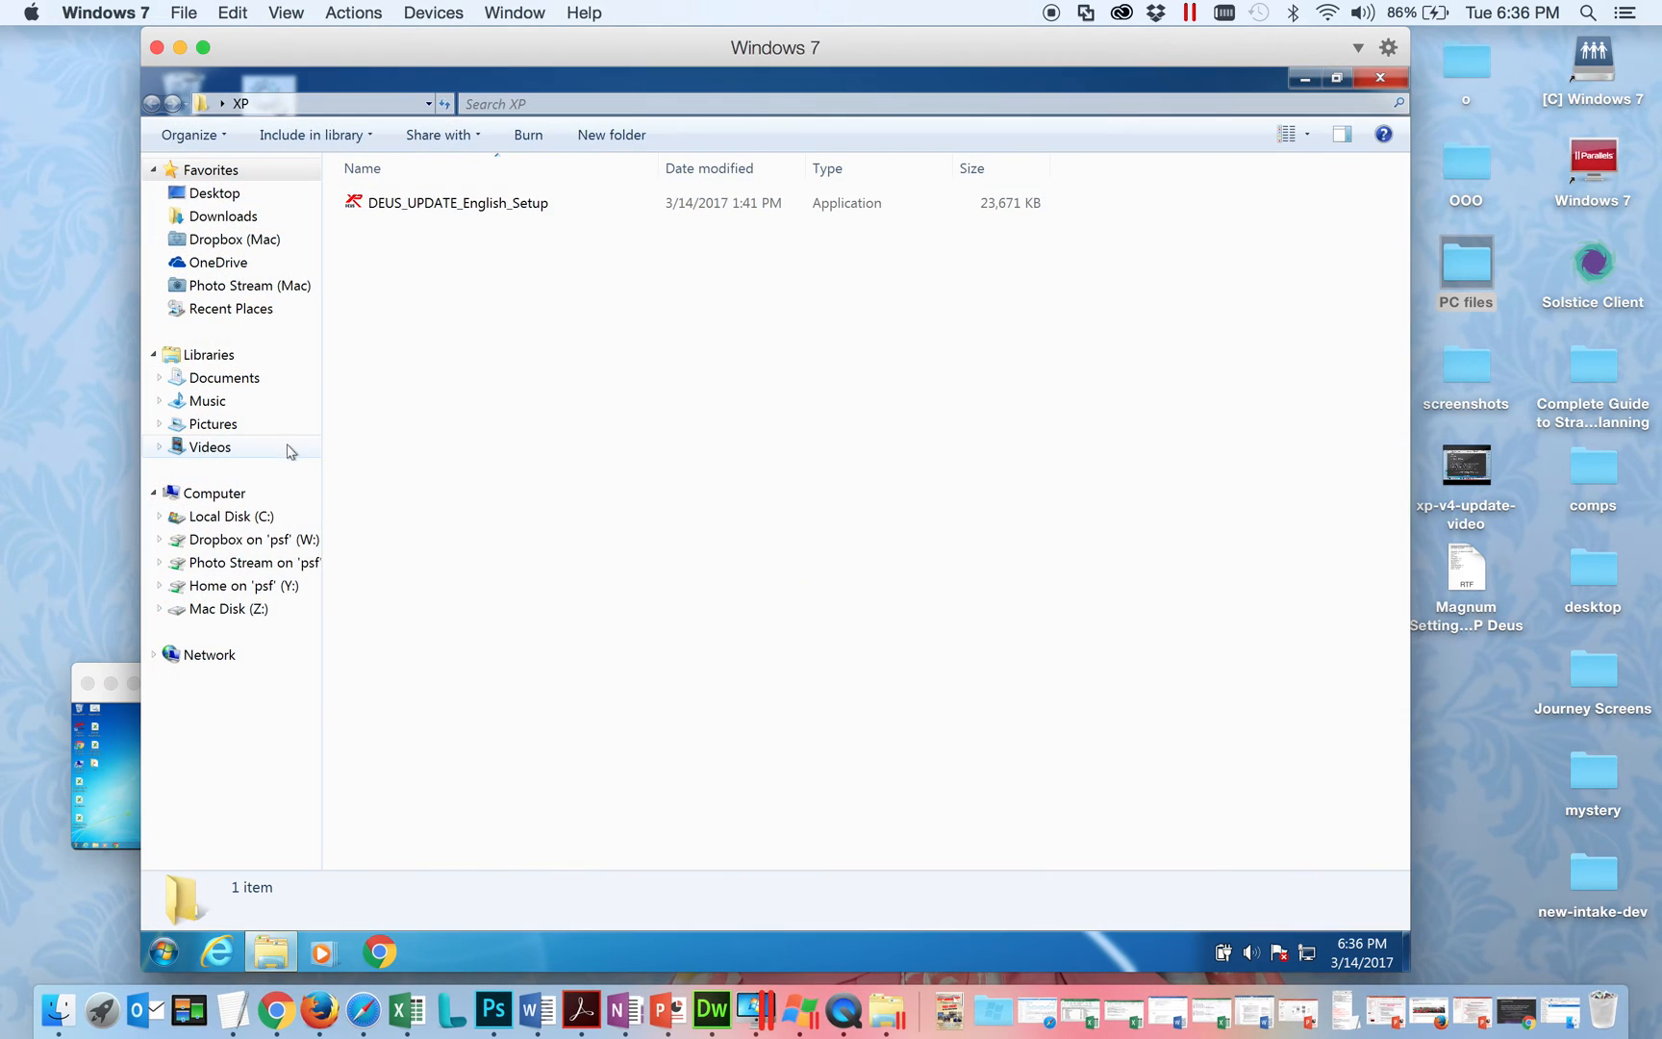
# Run DEUS_UPDATE_English_Setup with the default Start Menu folder through to Finish.
pyautogui.doubleClick(458, 202)
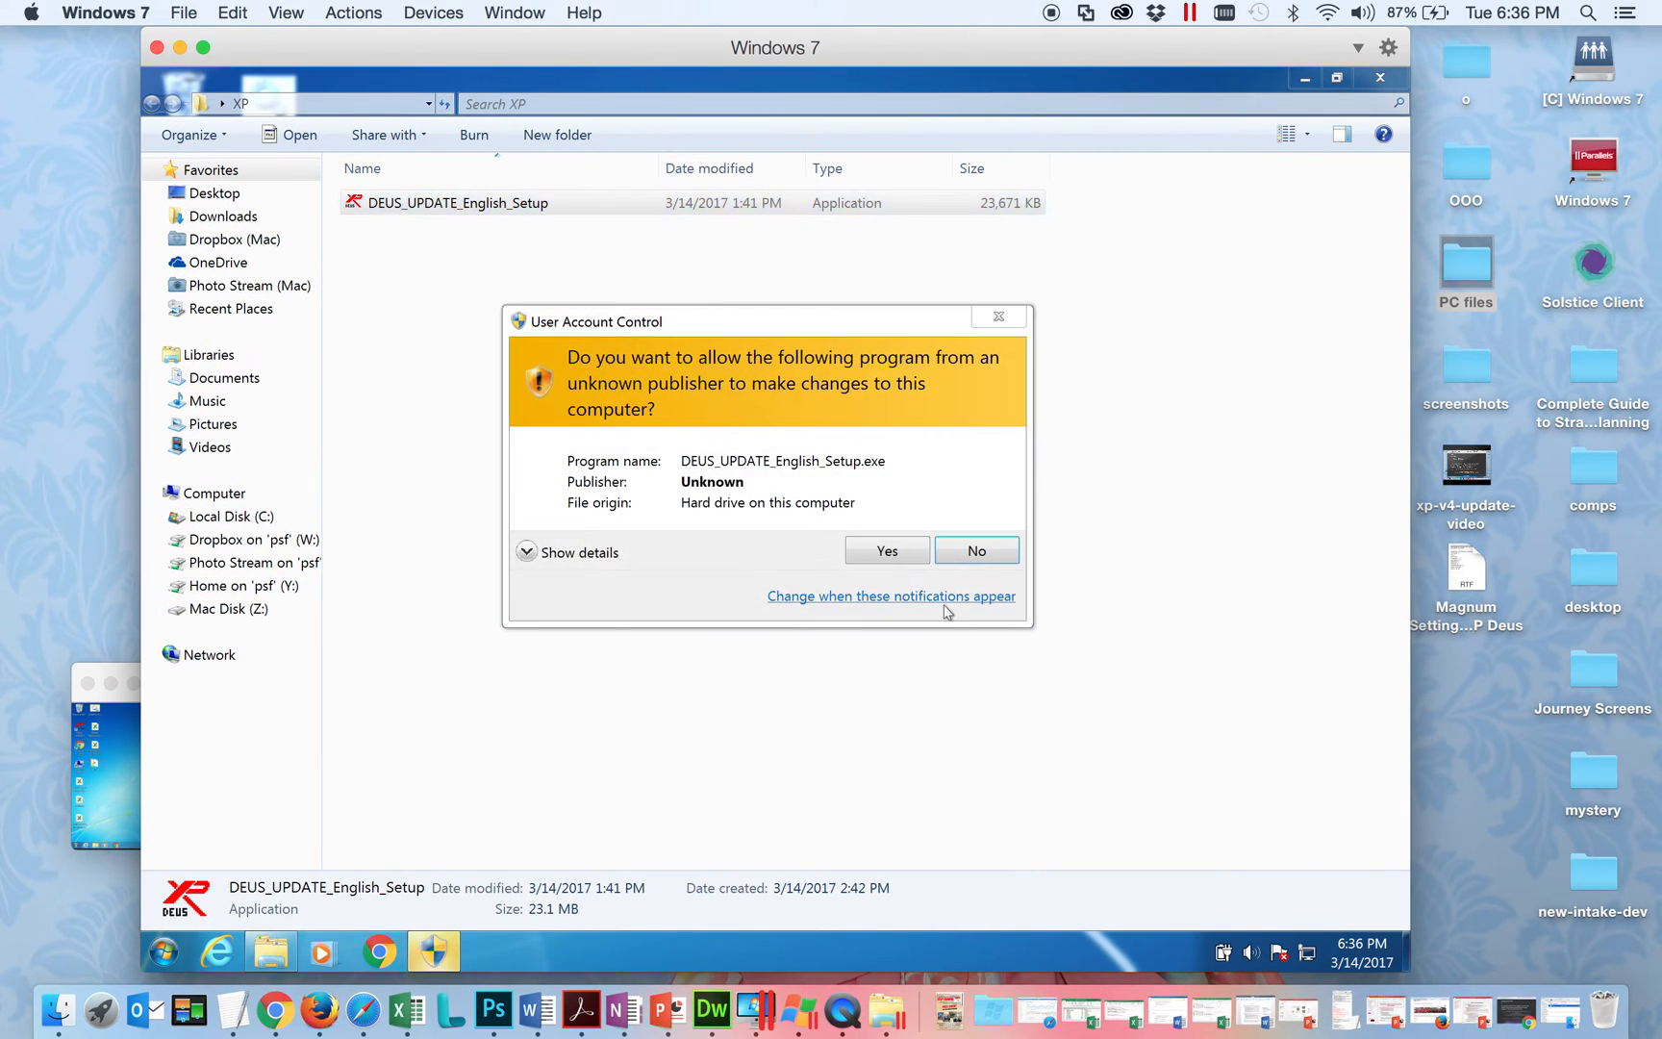
pyautogui.click(886, 550)
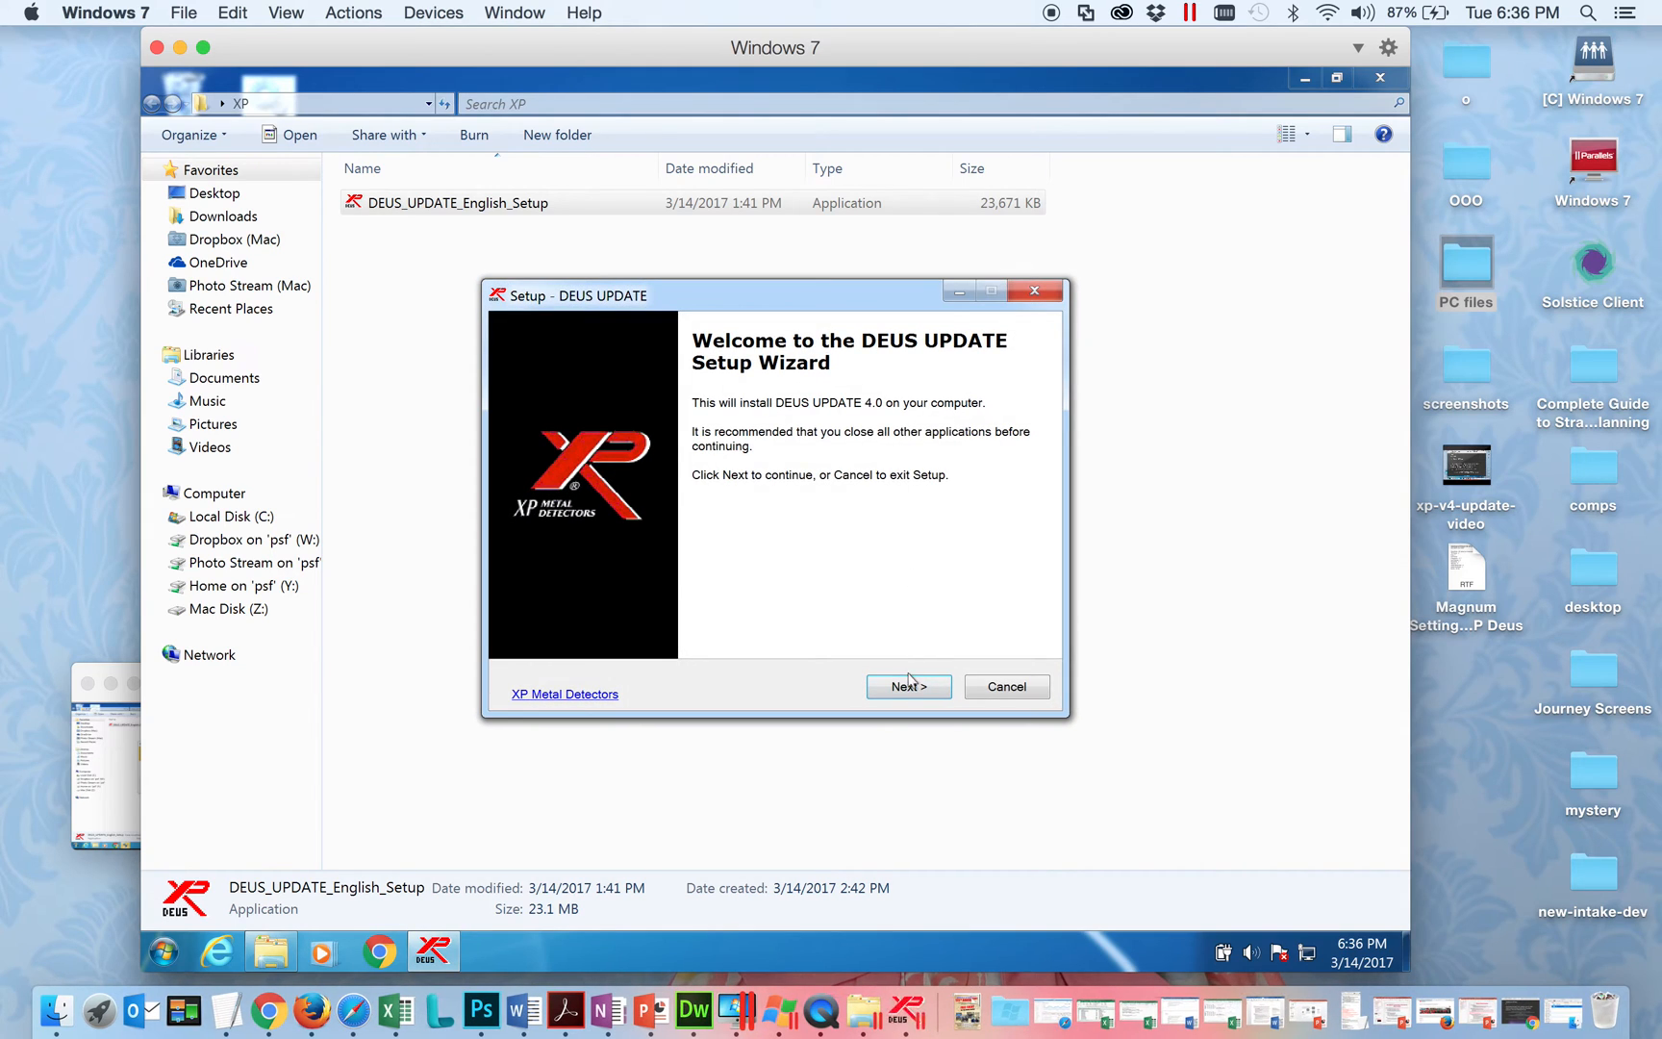
pyautogui.click(906, 686)
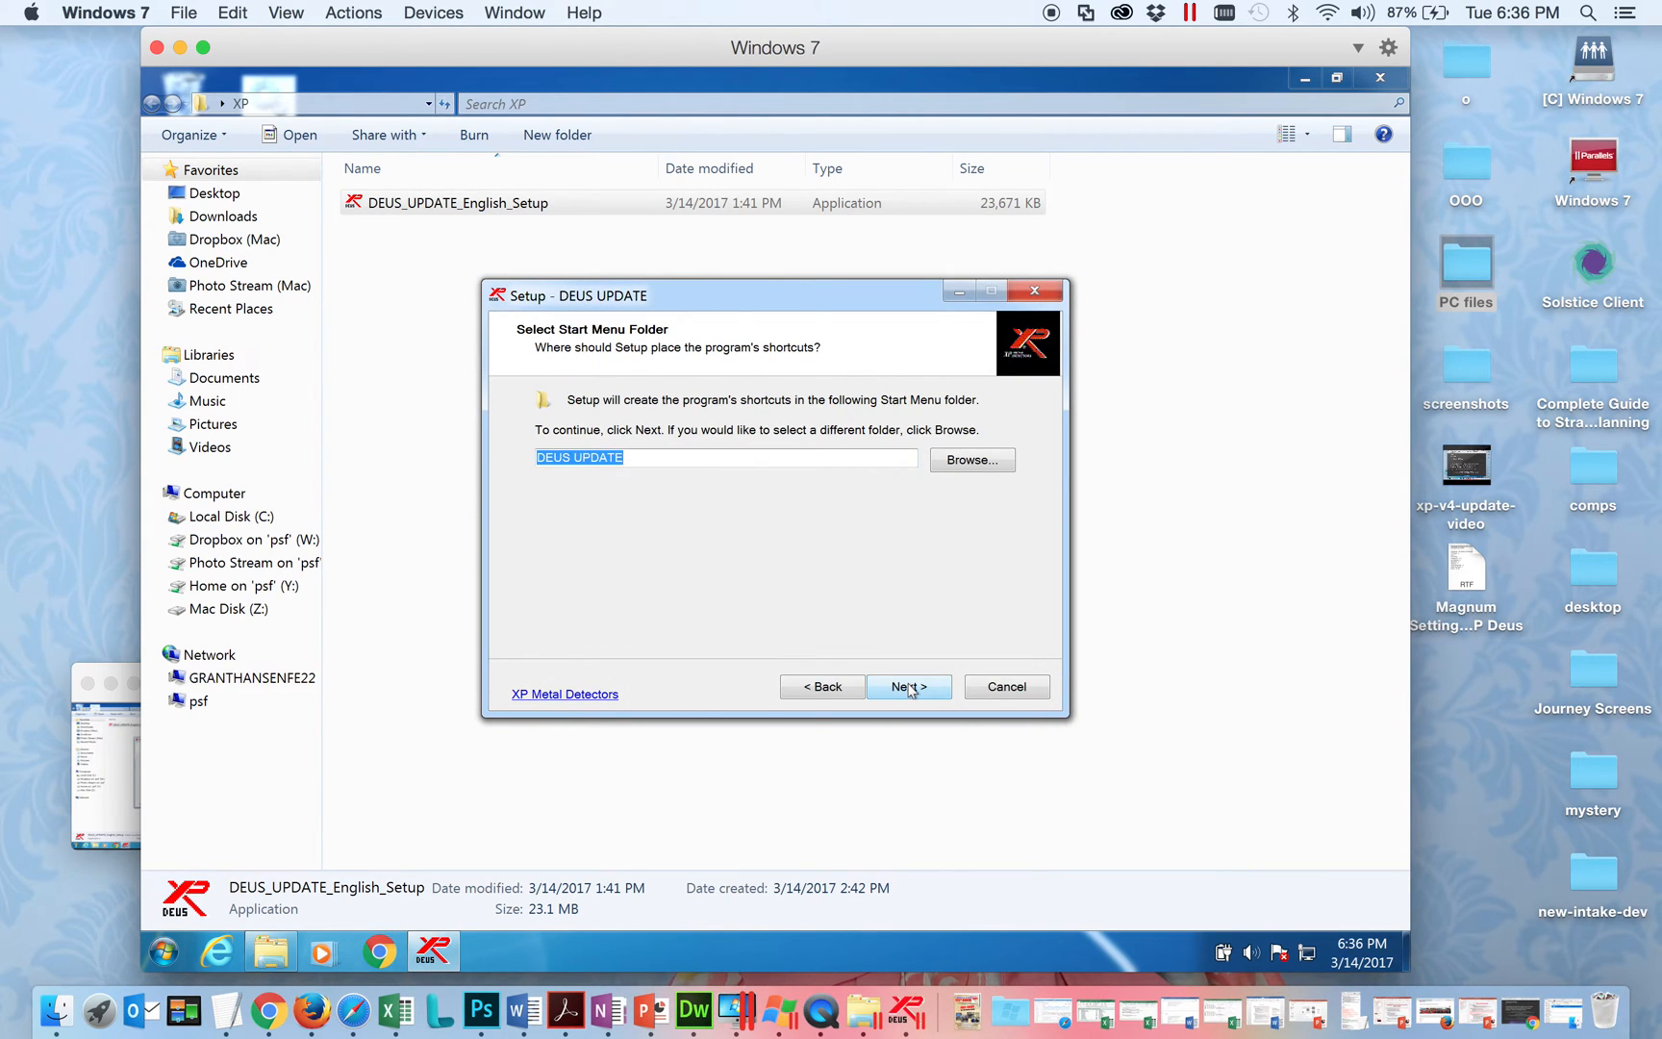
pyautogui.click(907, 685)
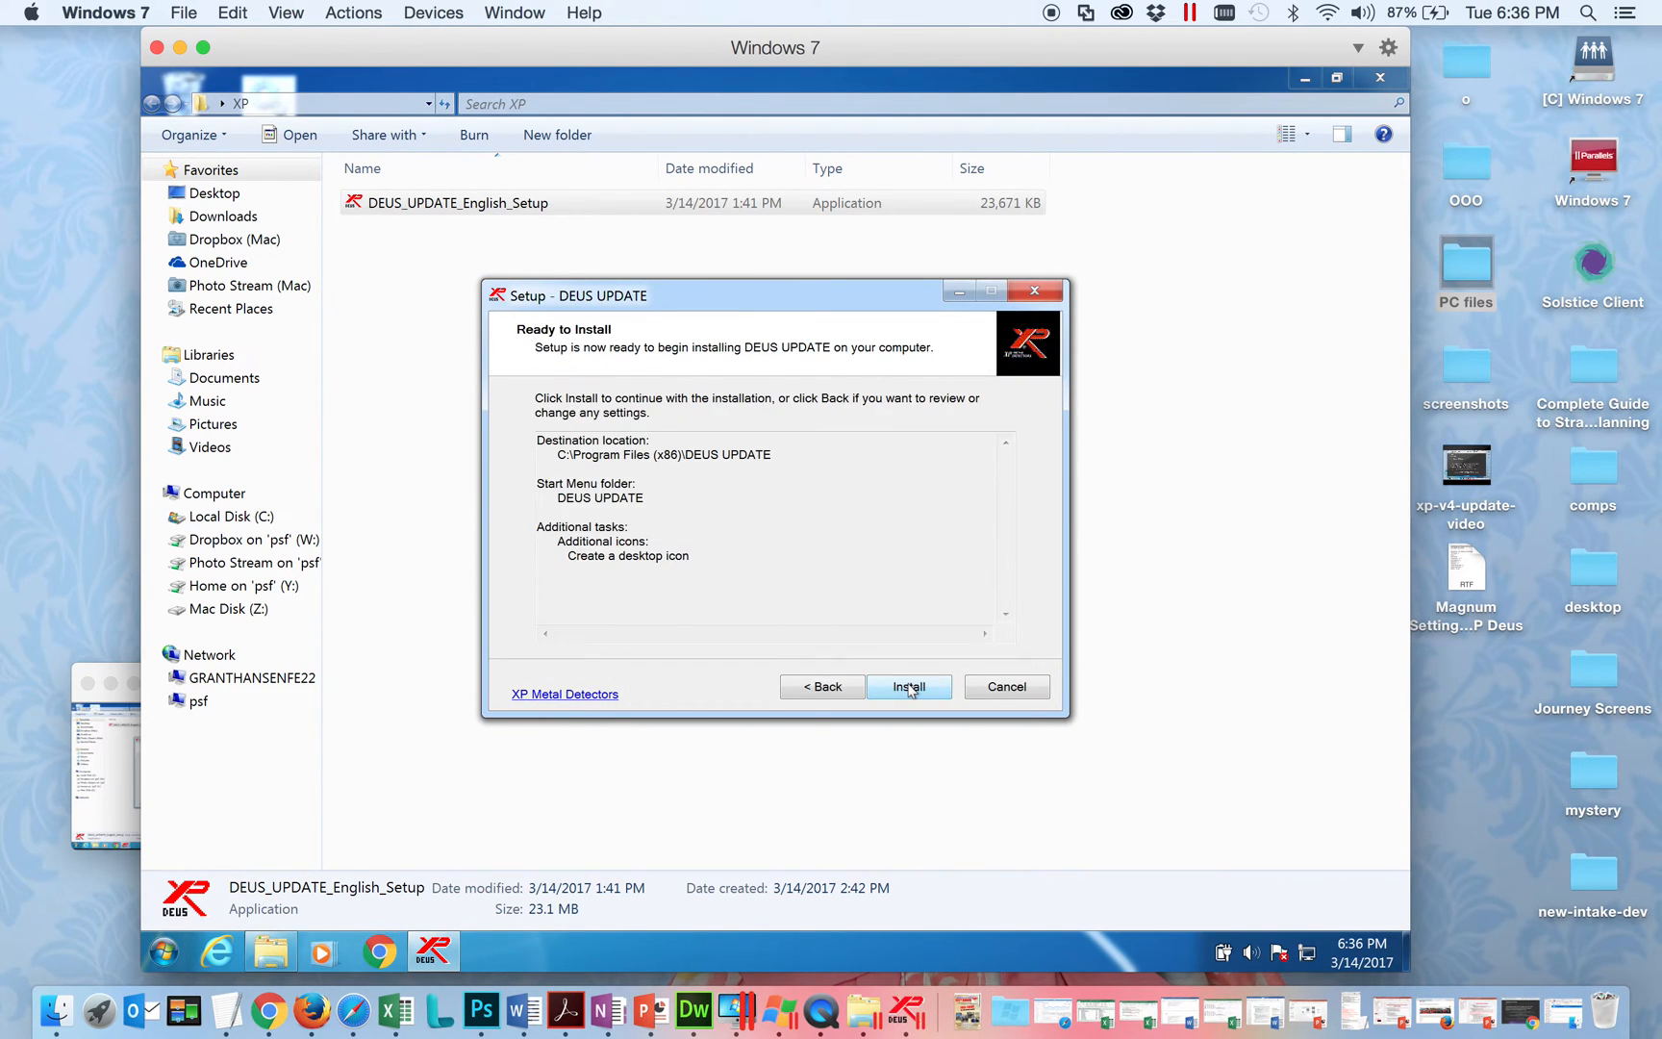
pyautogui.click(908, 687)
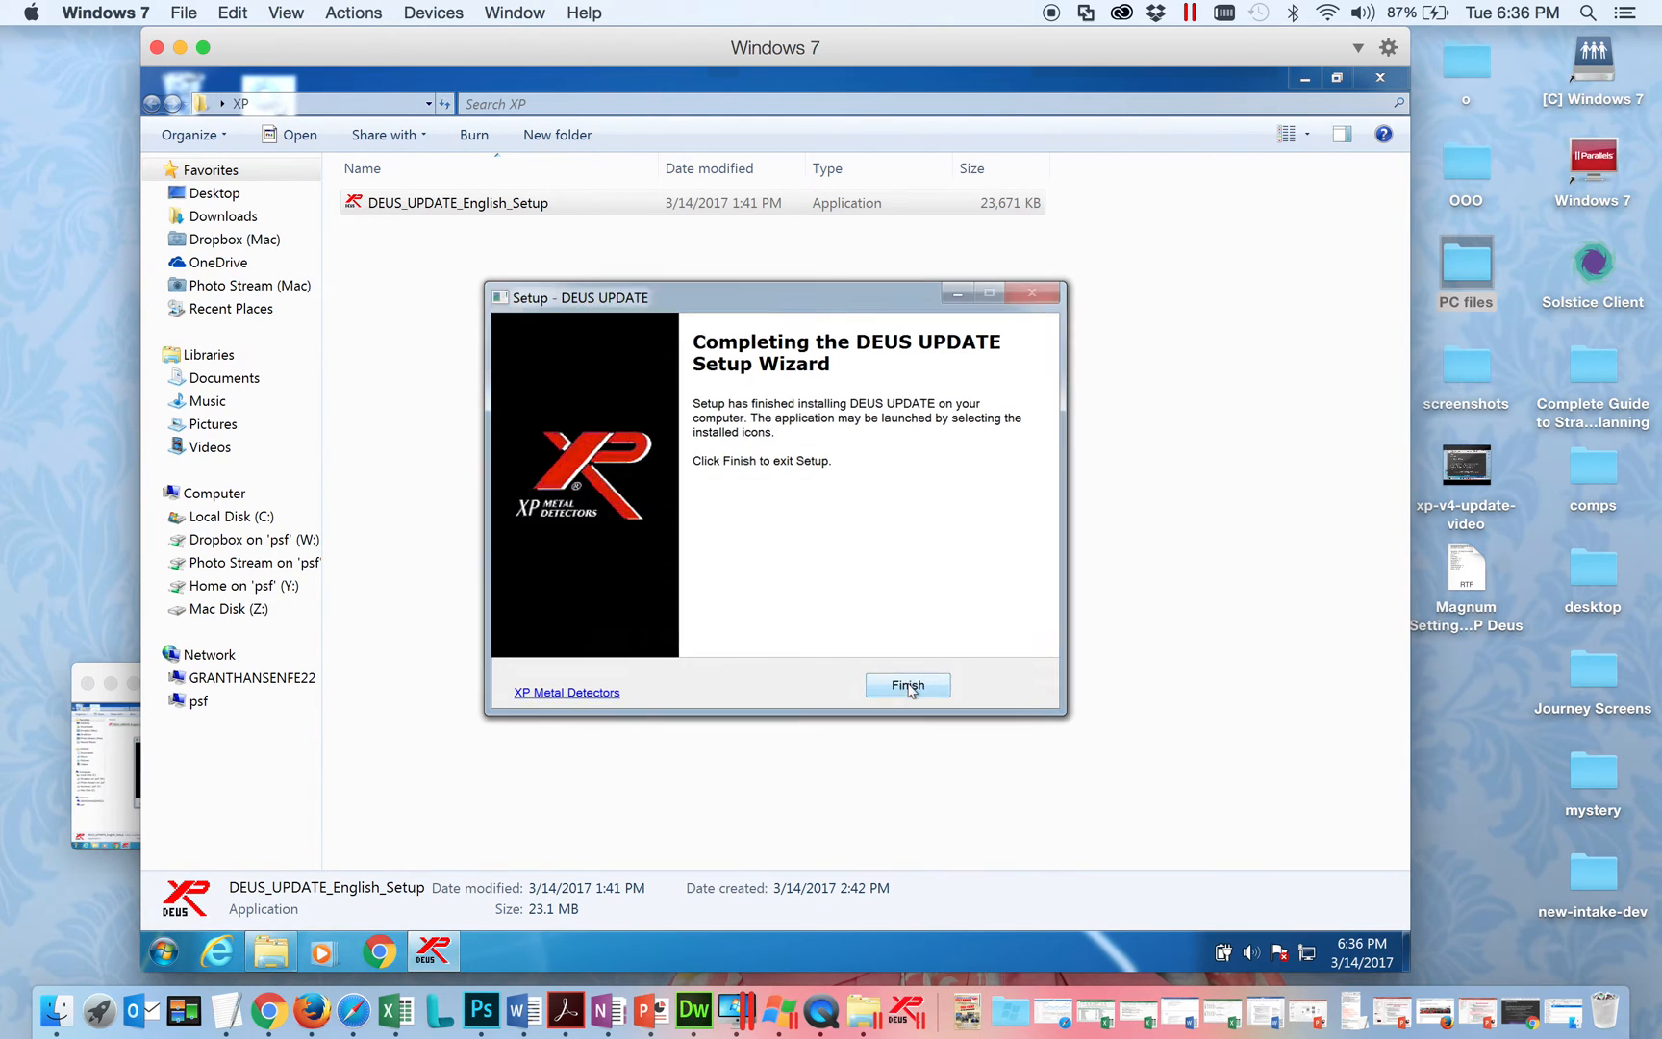
pyautogui.click(906, 685)
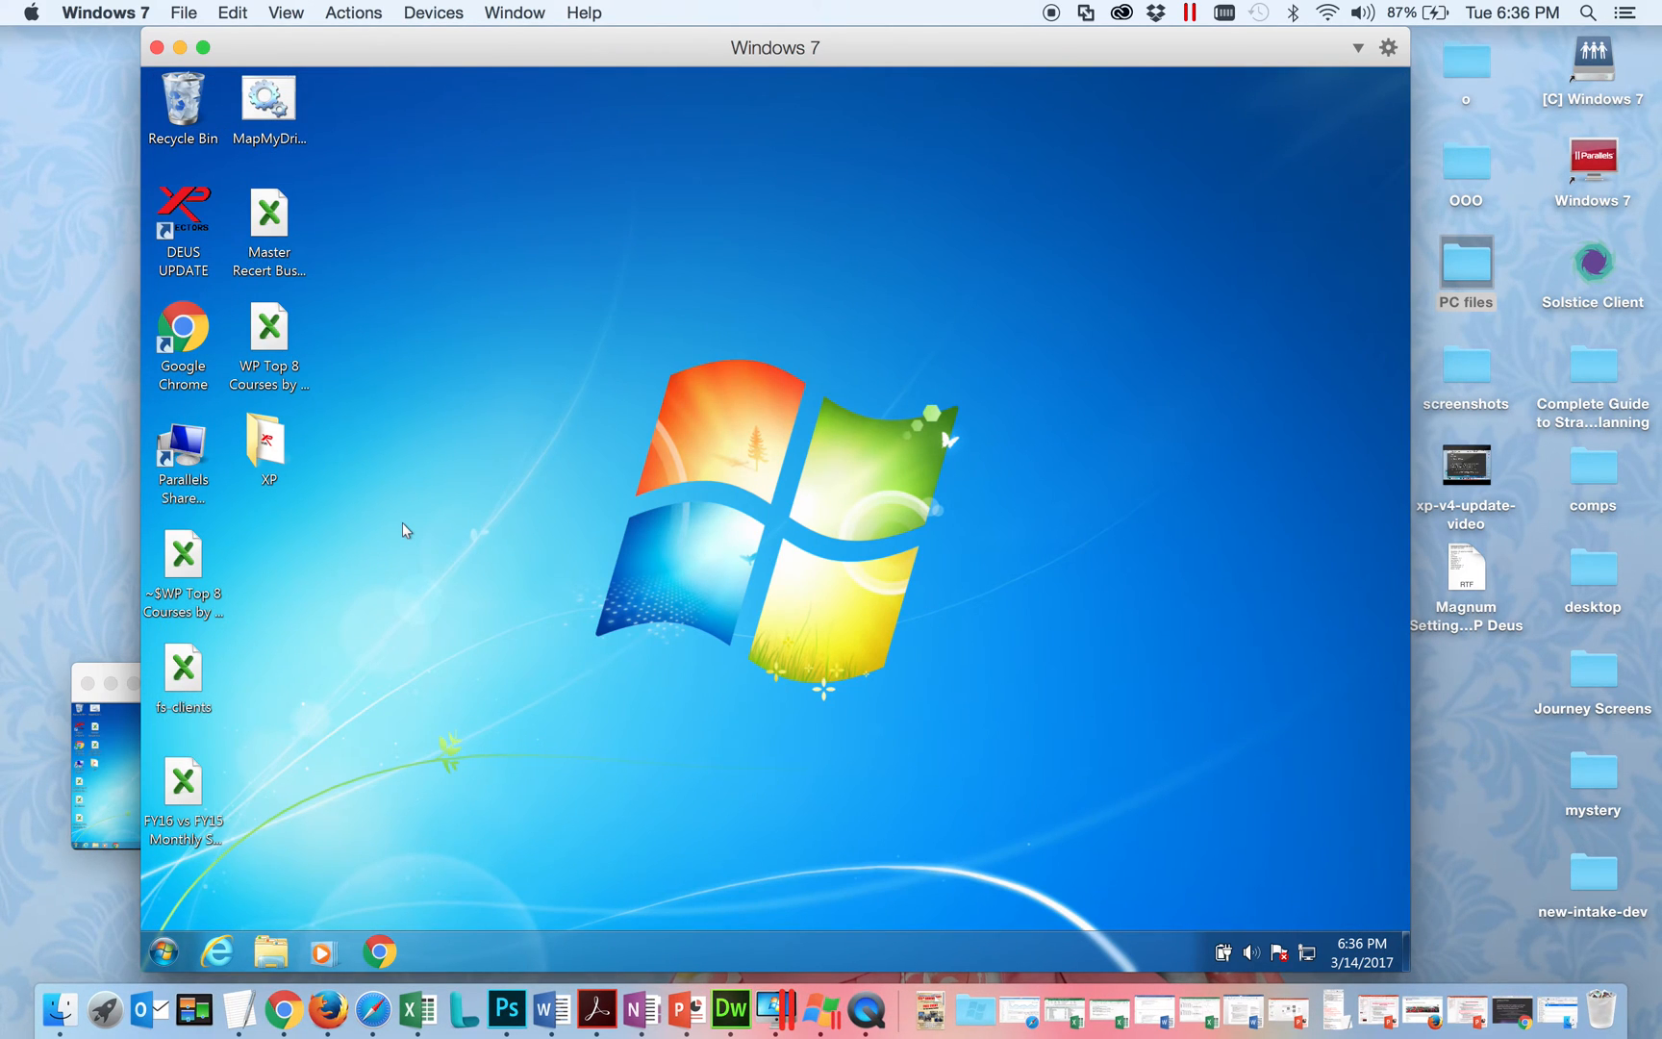
pyautogui.click(183, 220)
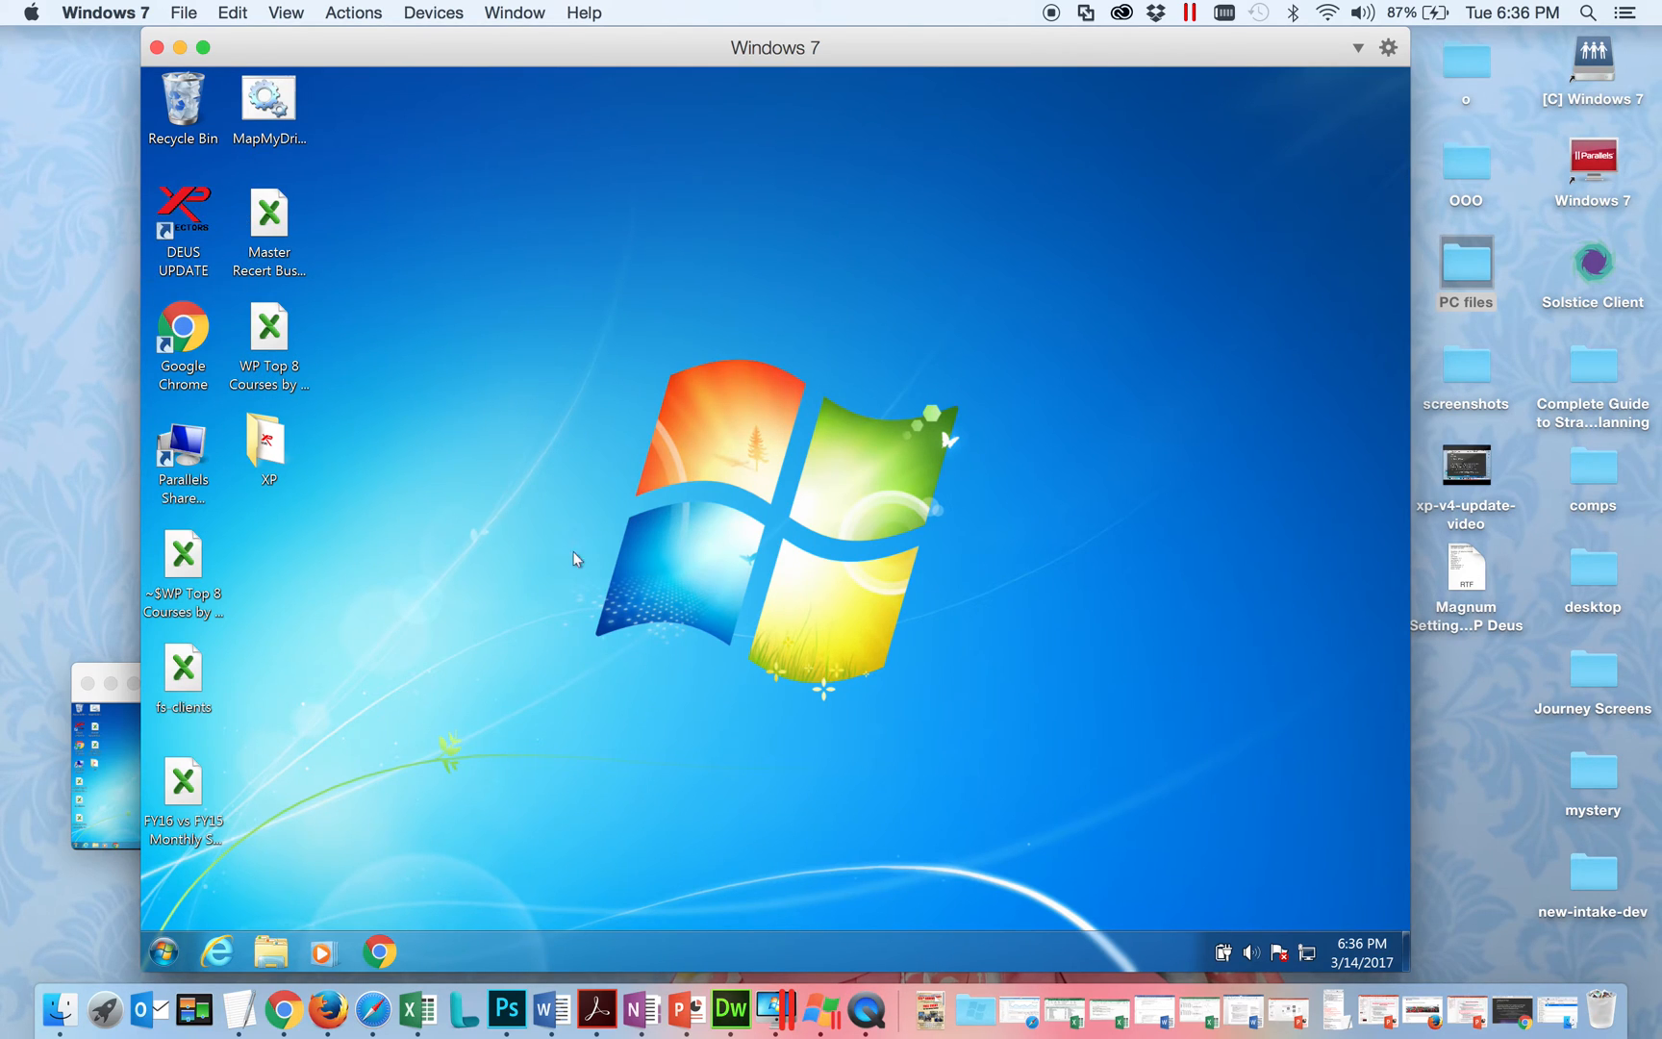
# Return to Chrome and scroll the XP Deus guide to the update questions box.
pyautogui.click(293, 1008)
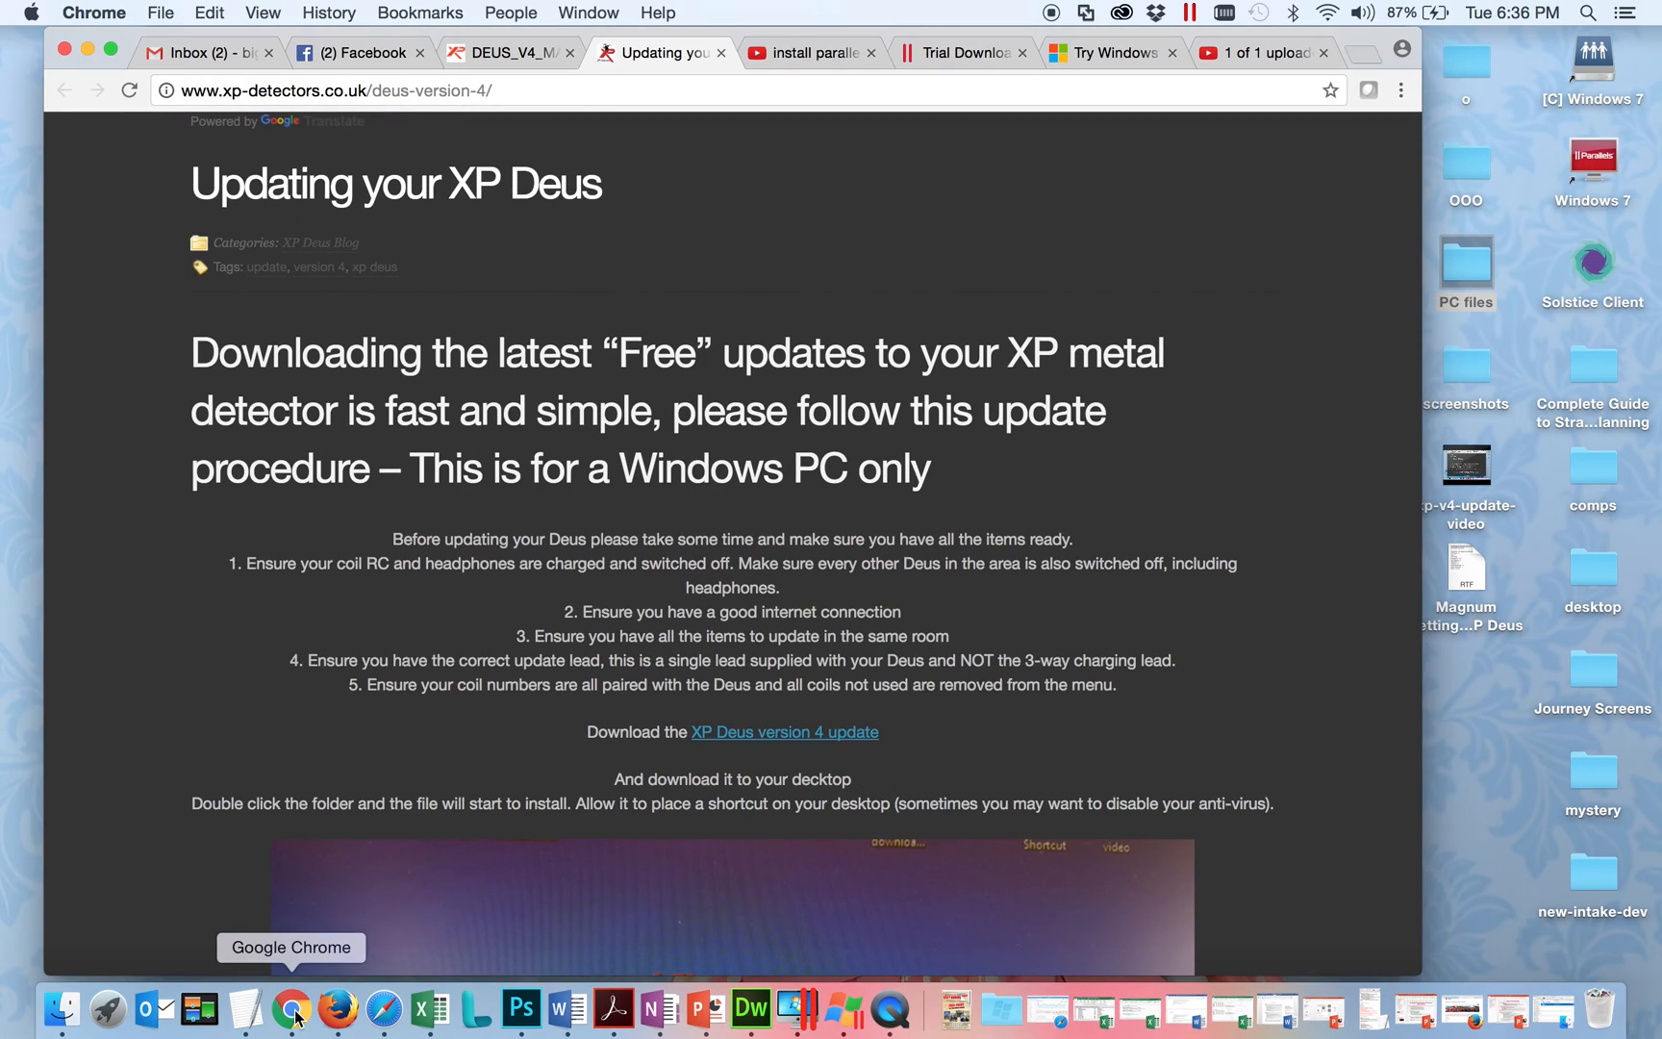
pyautogui.scroll(-3)
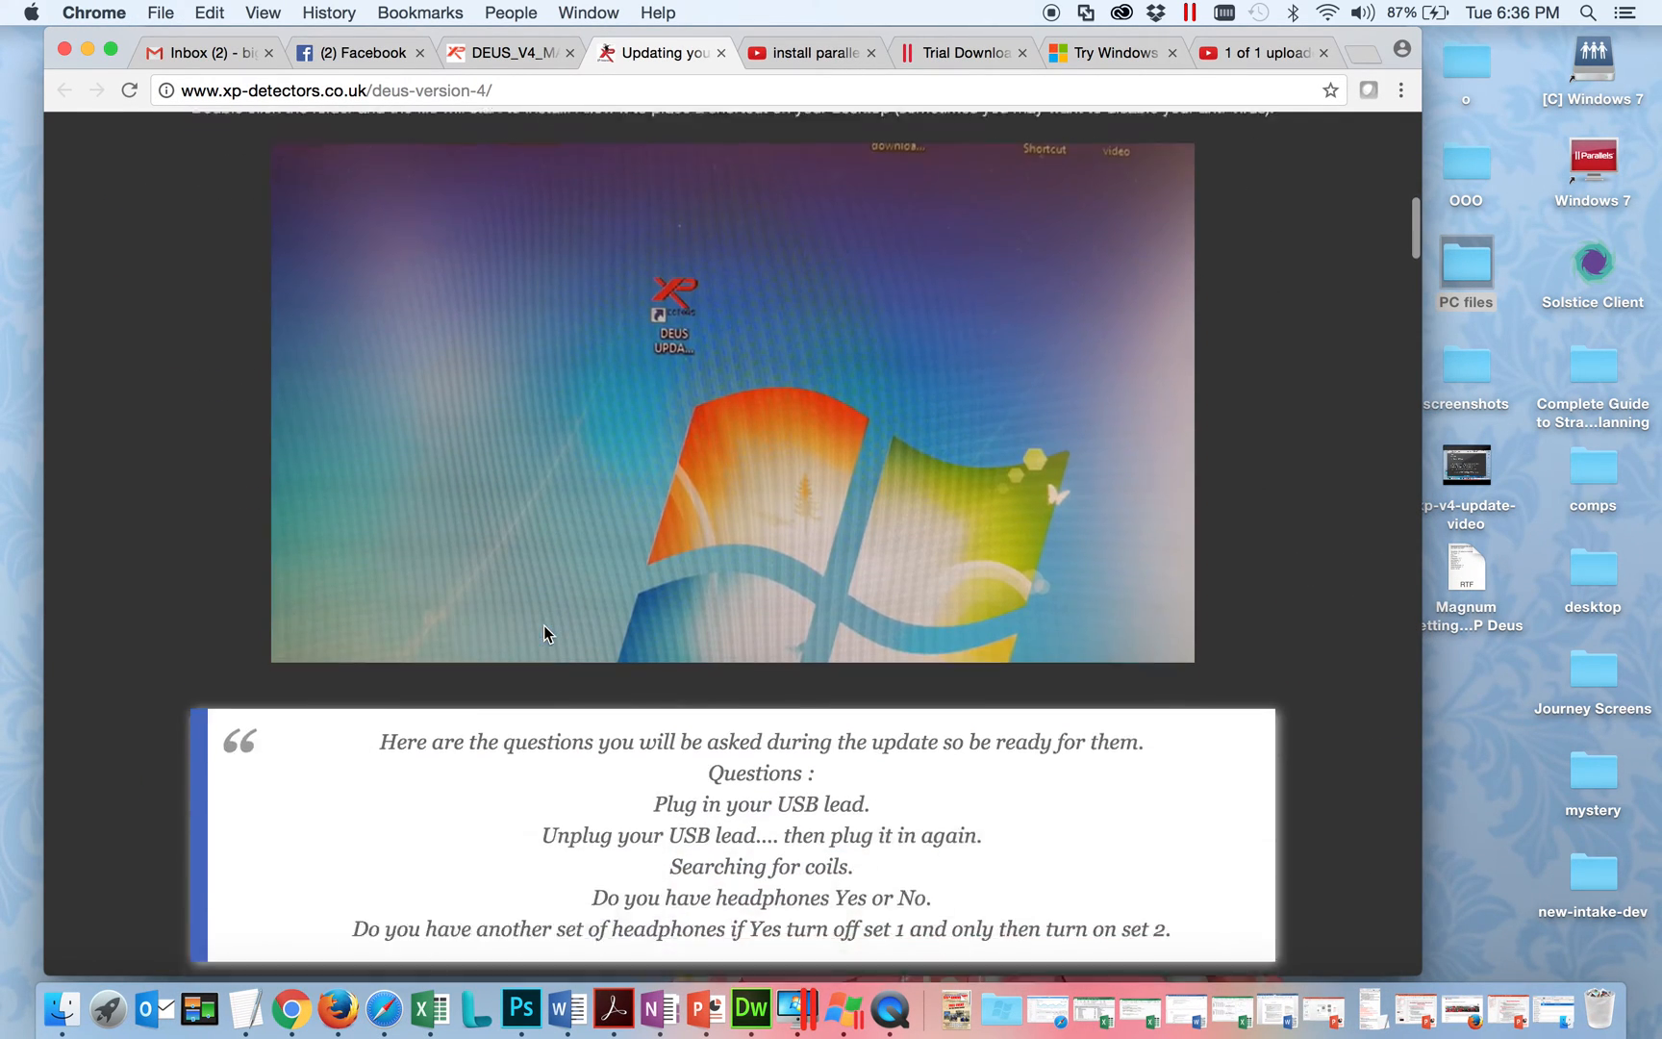
pyautogui.scroll(-3)
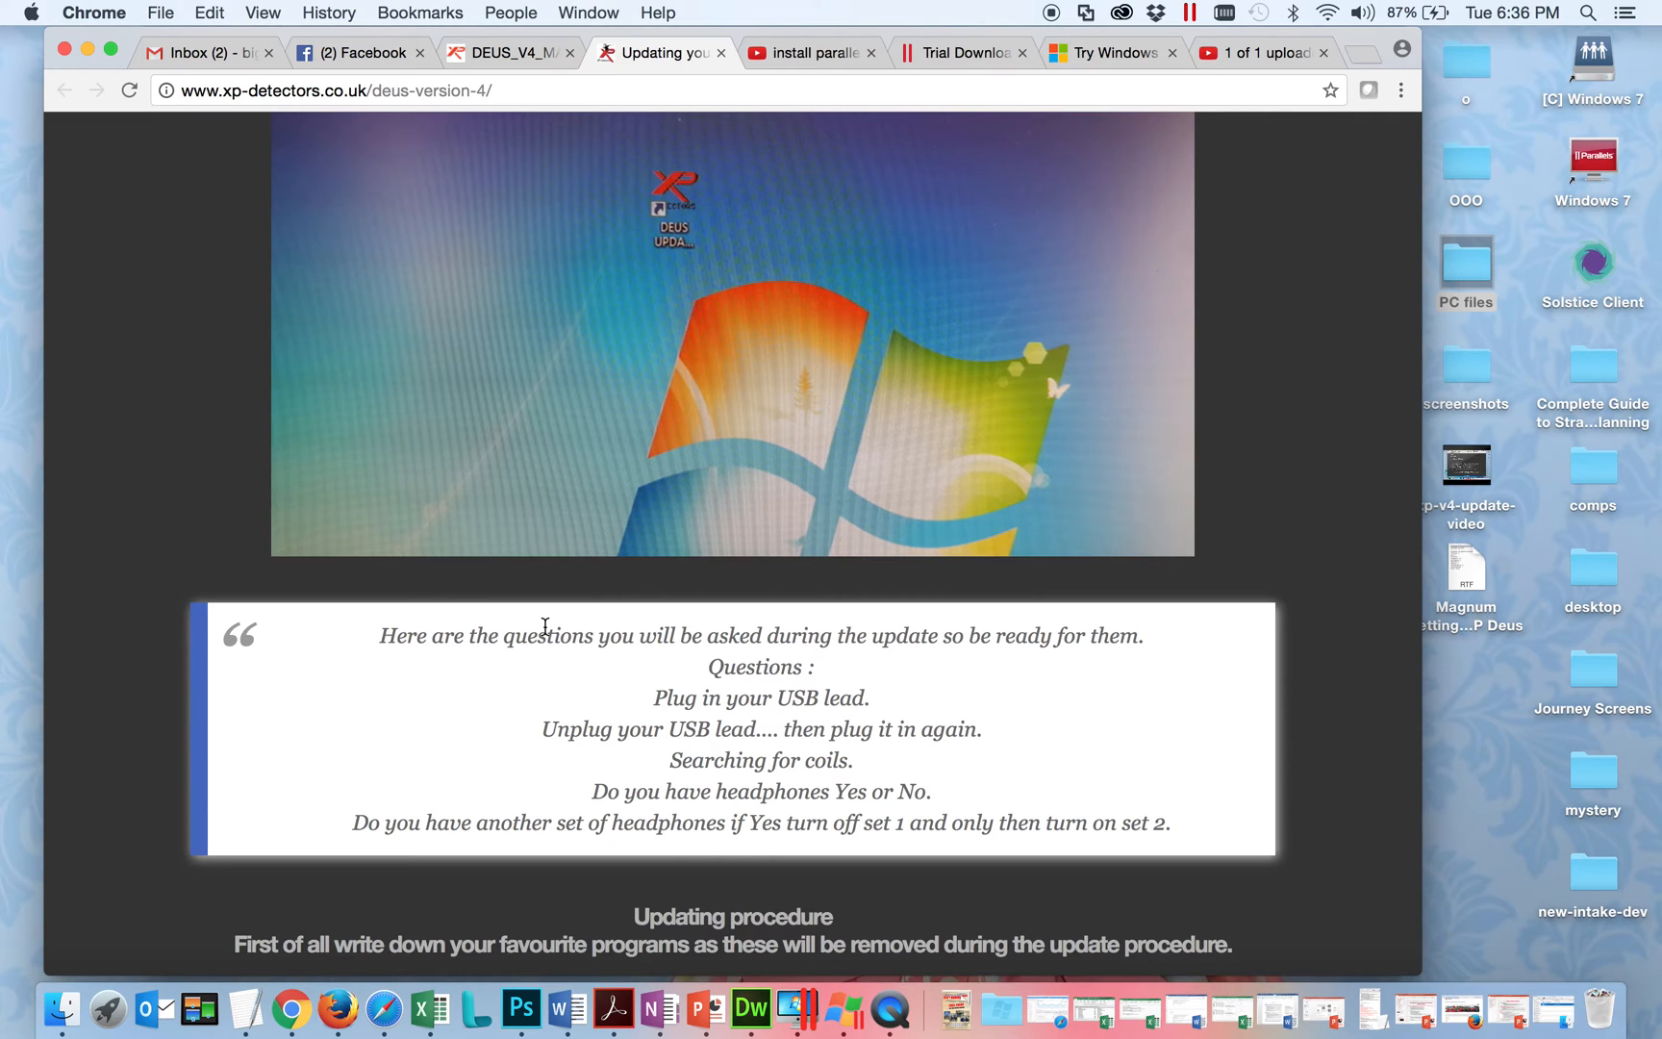
pyautogui.scroll(-3)
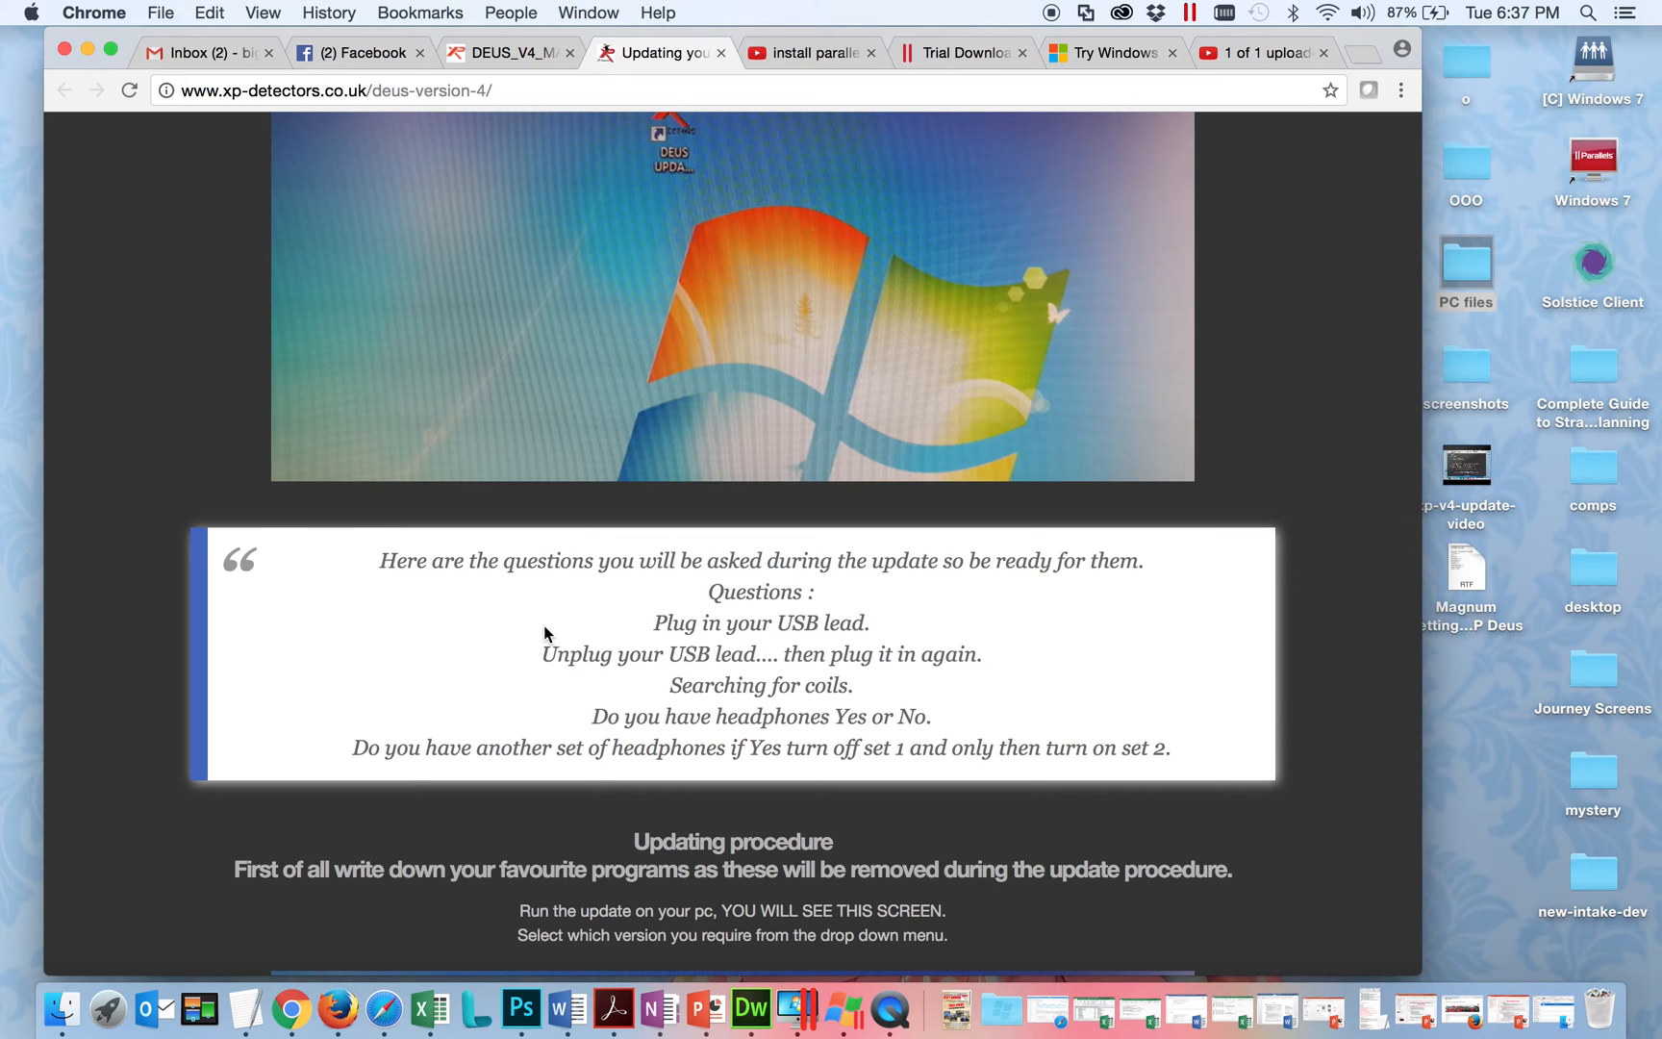
# Review the Magnum Settings for XP Deus notes in TextEdit.
pyautogui.press('f3')
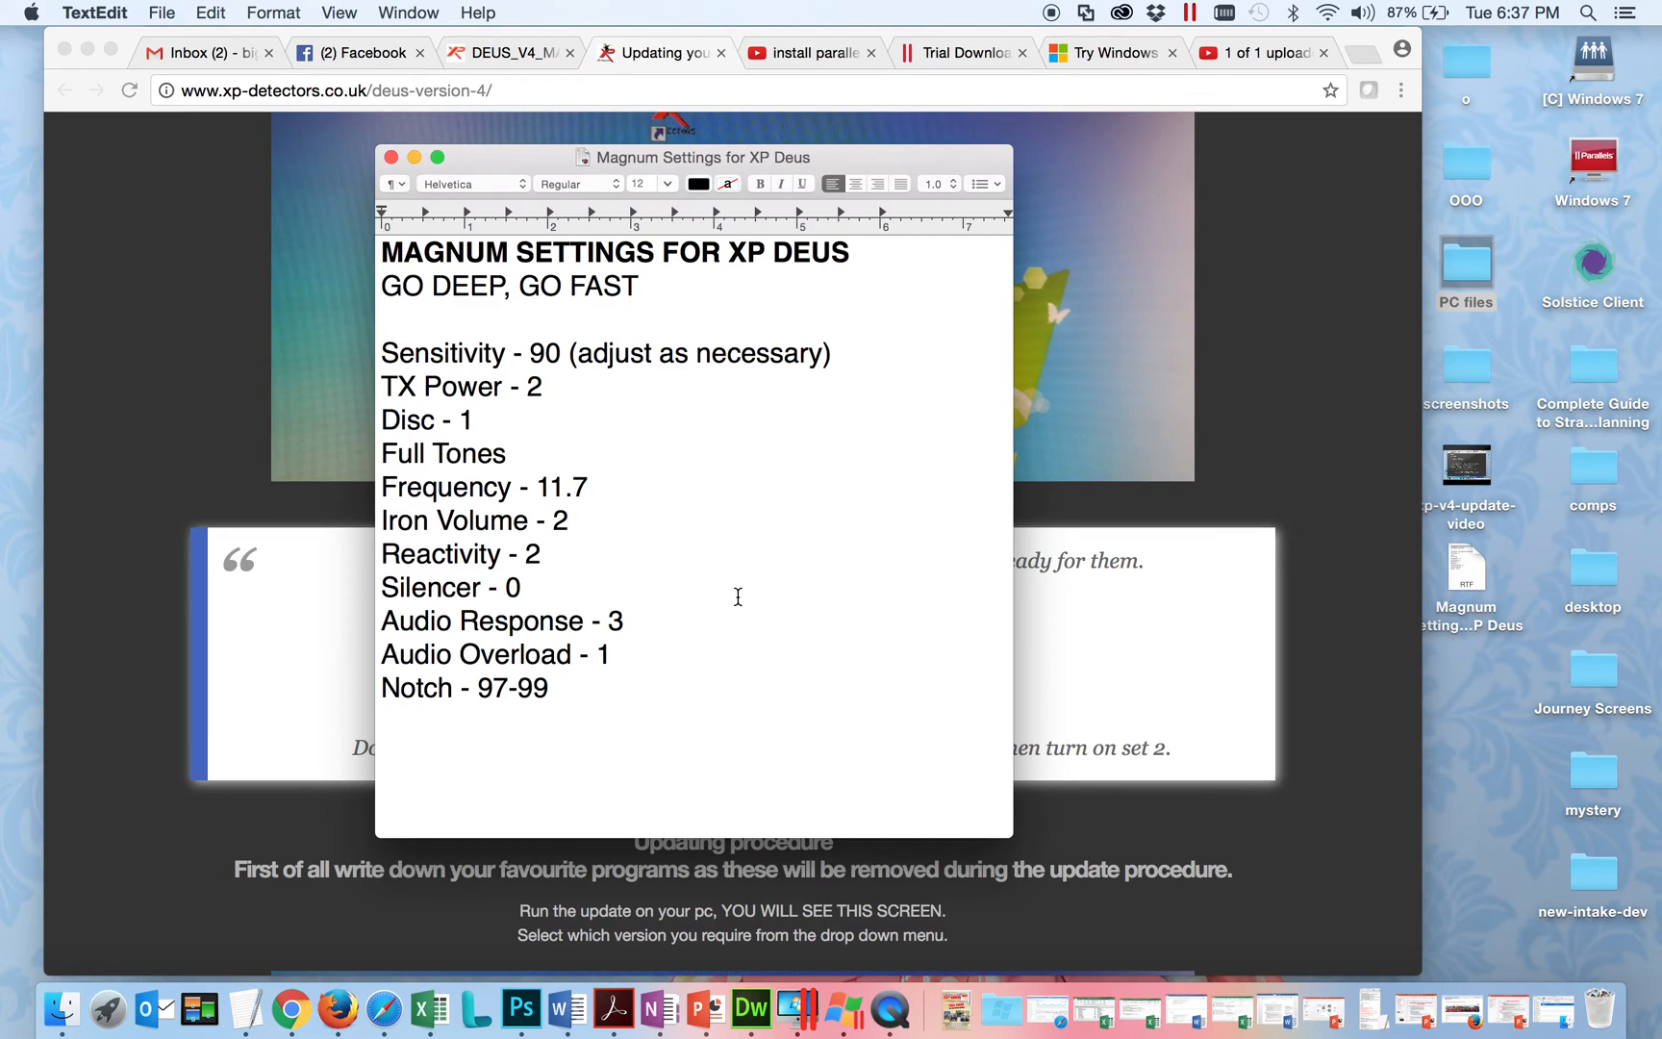
pyautogui.moveTo(748, 448)
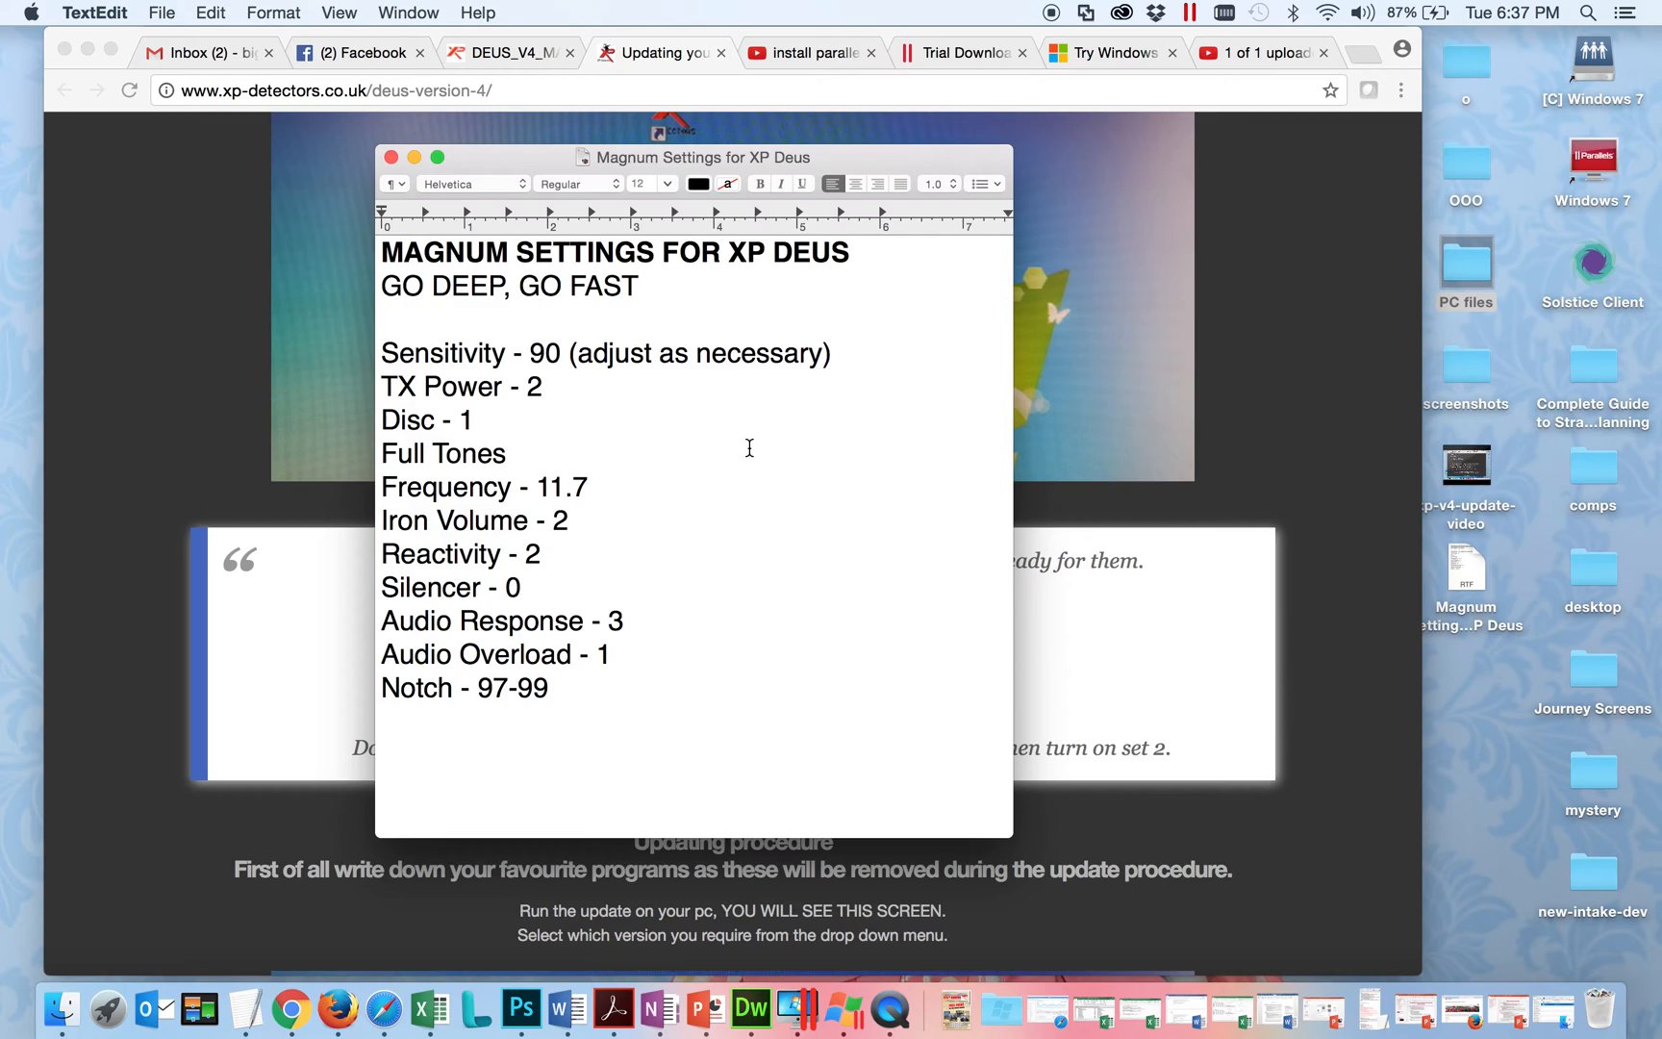
pyautogui.click(384, 252)
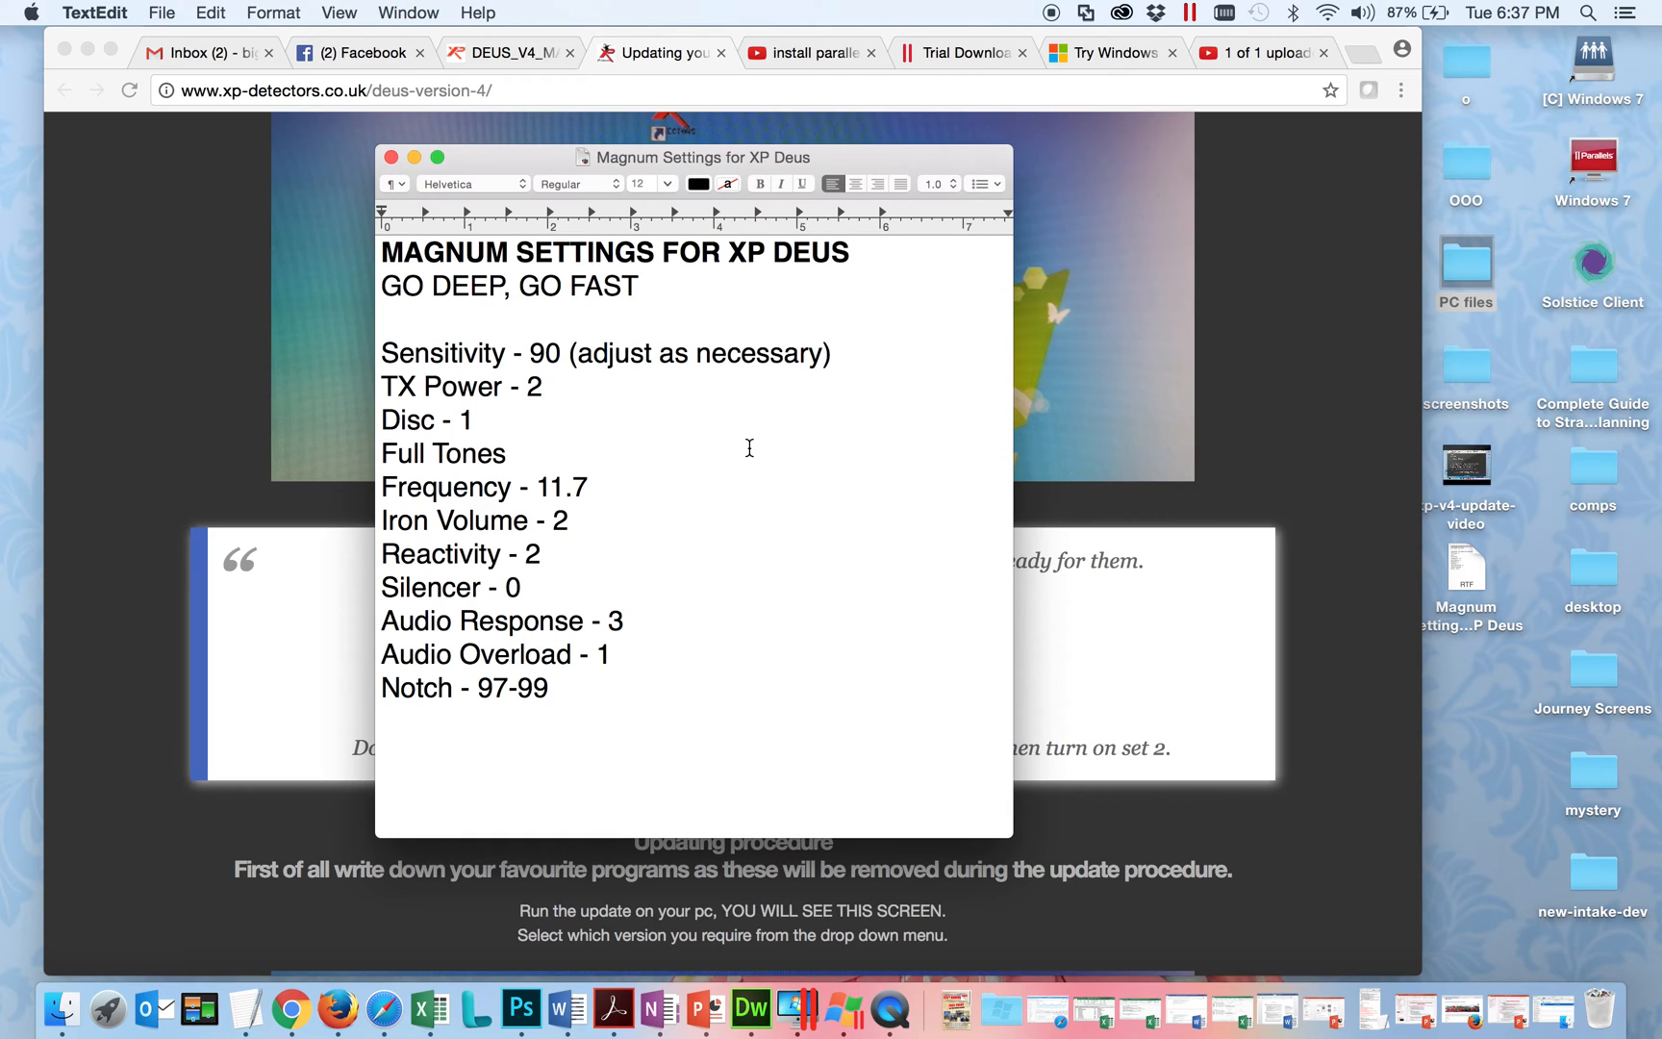
pyautogui.click(382, 252)
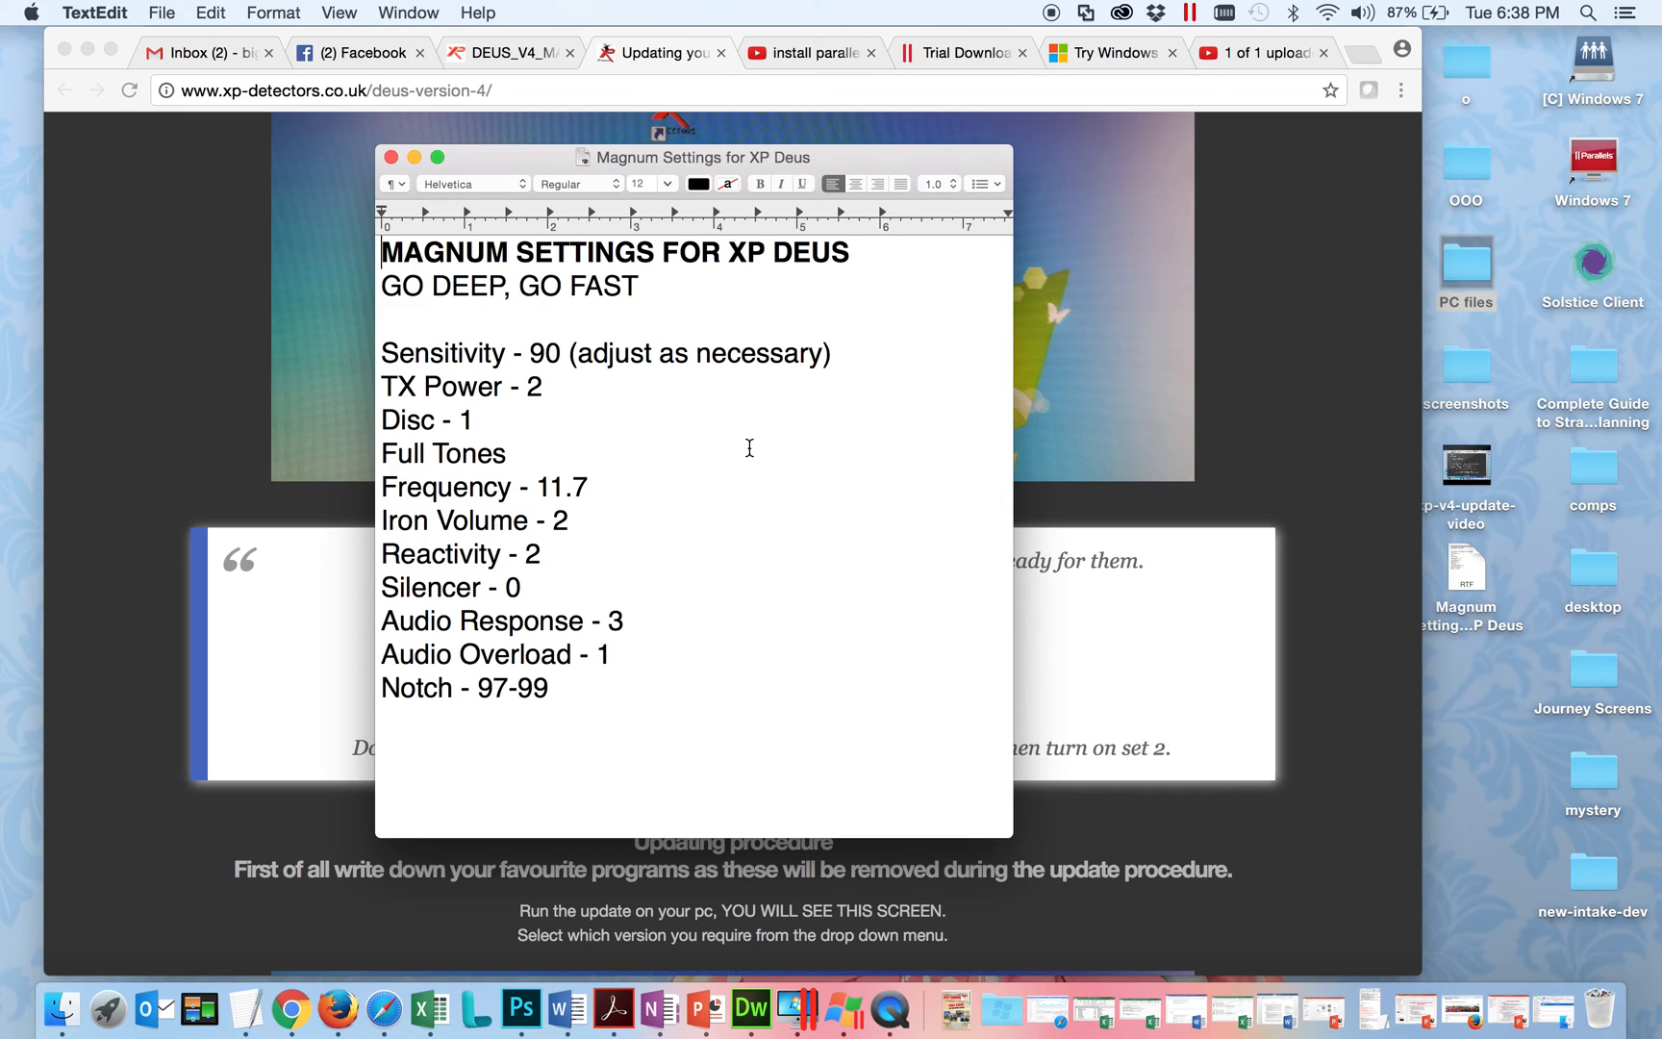
pyautogui.moveTo(208, 443)
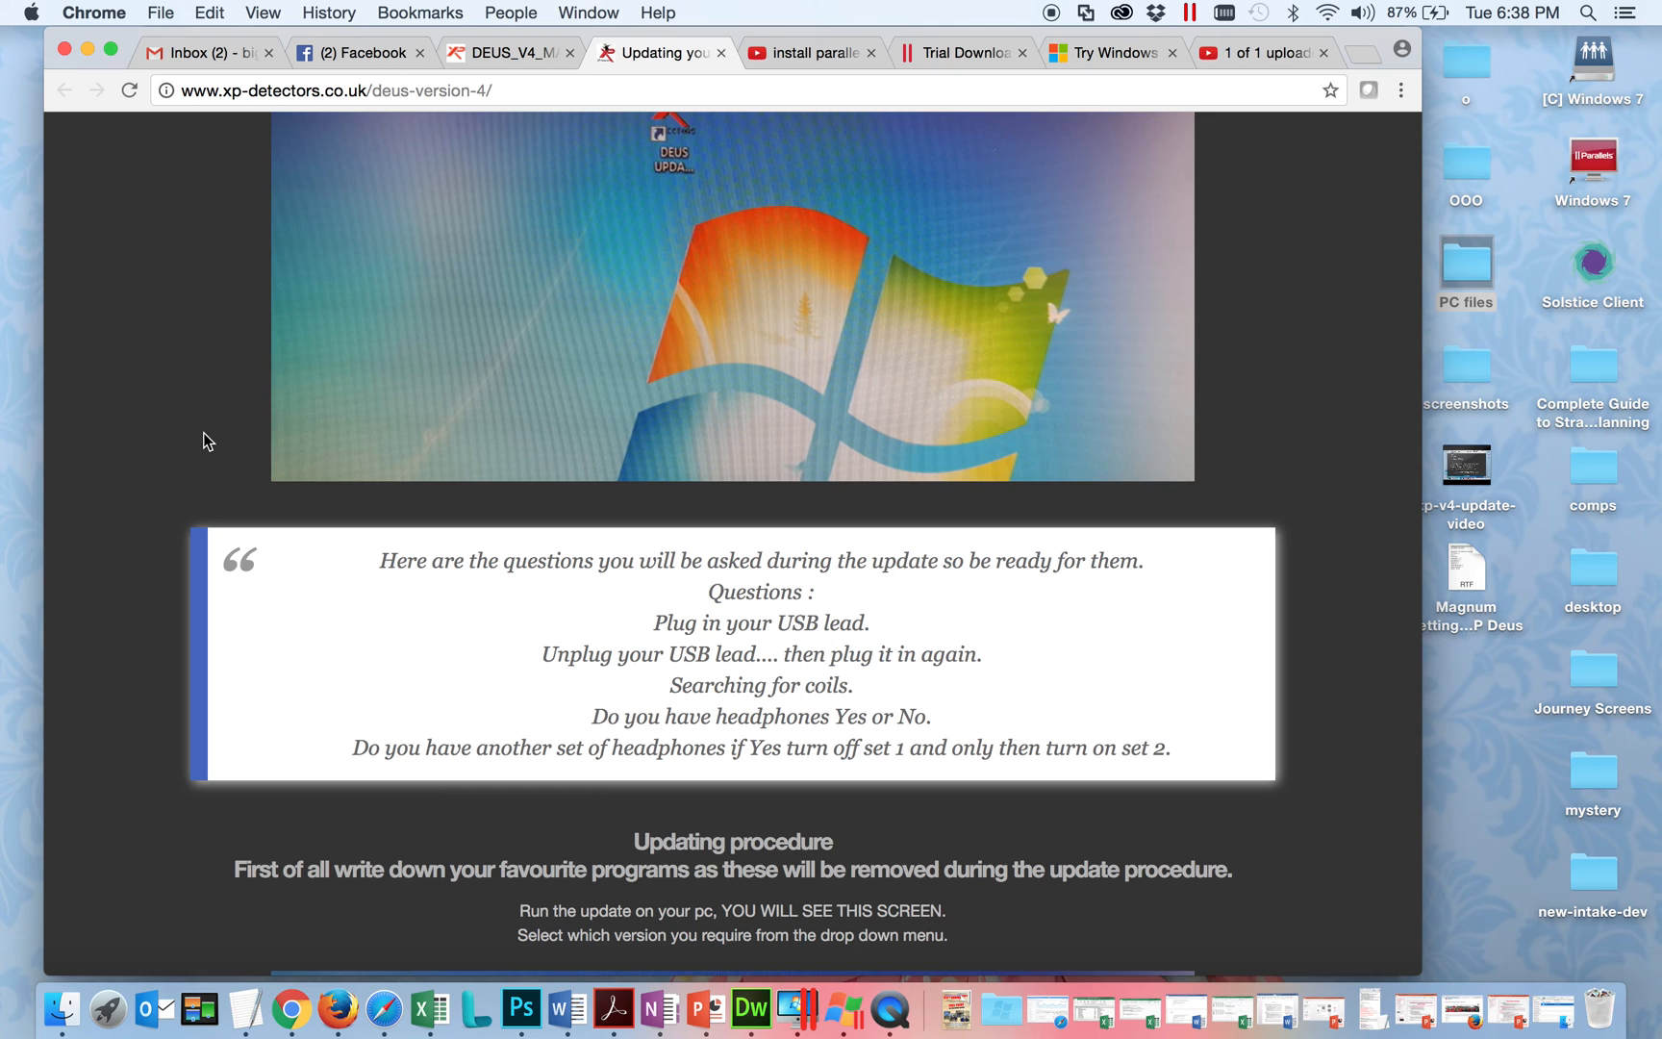
pyautogui.moveTo(930, 212)
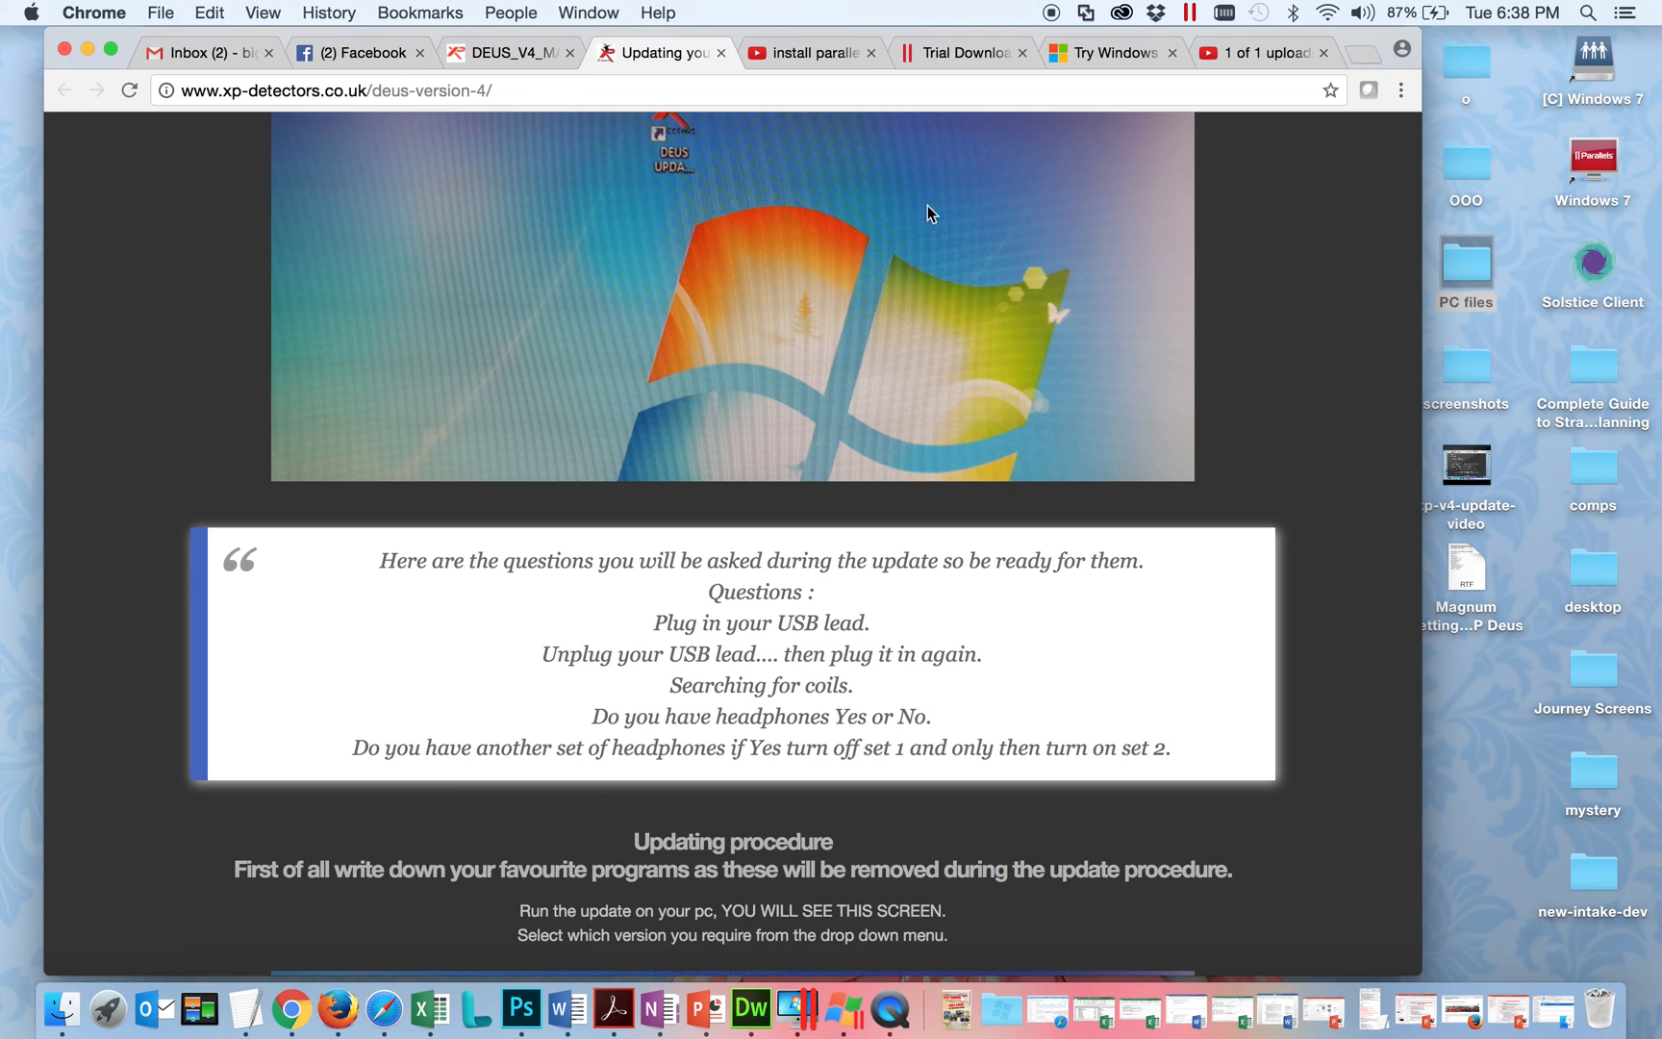
# Show the 'install parallels on mac' YouTube results tab.
pyautogui.click(811, 52)
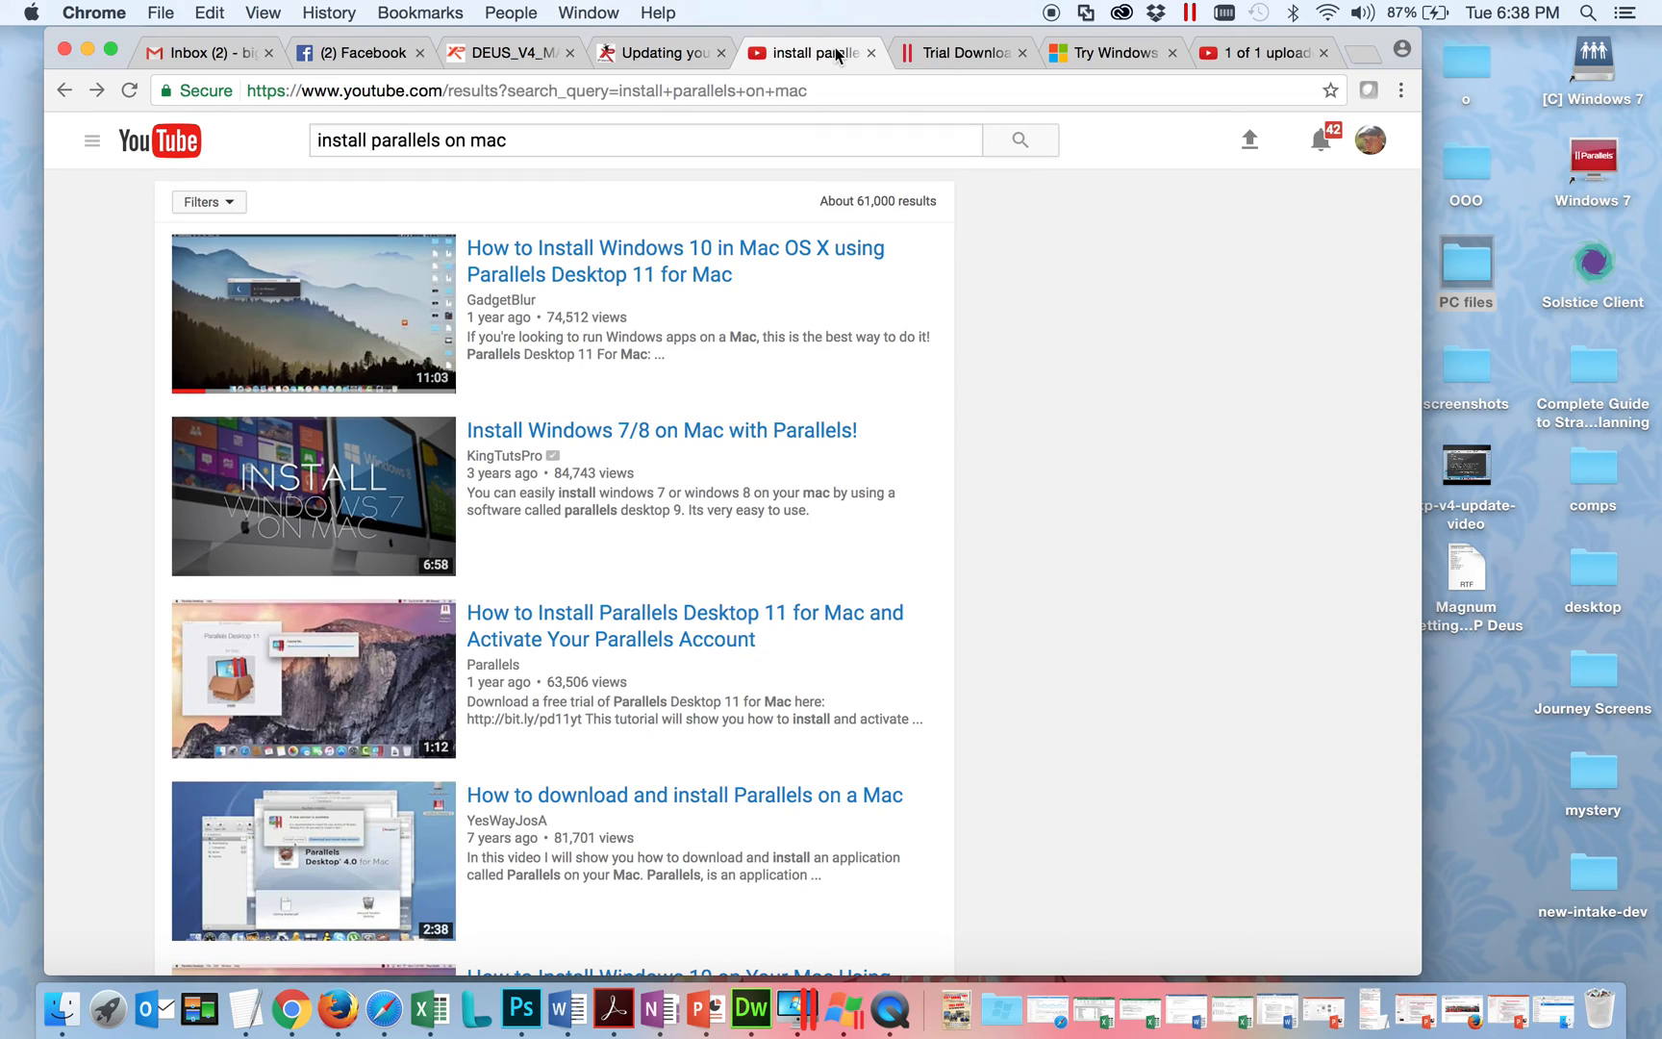